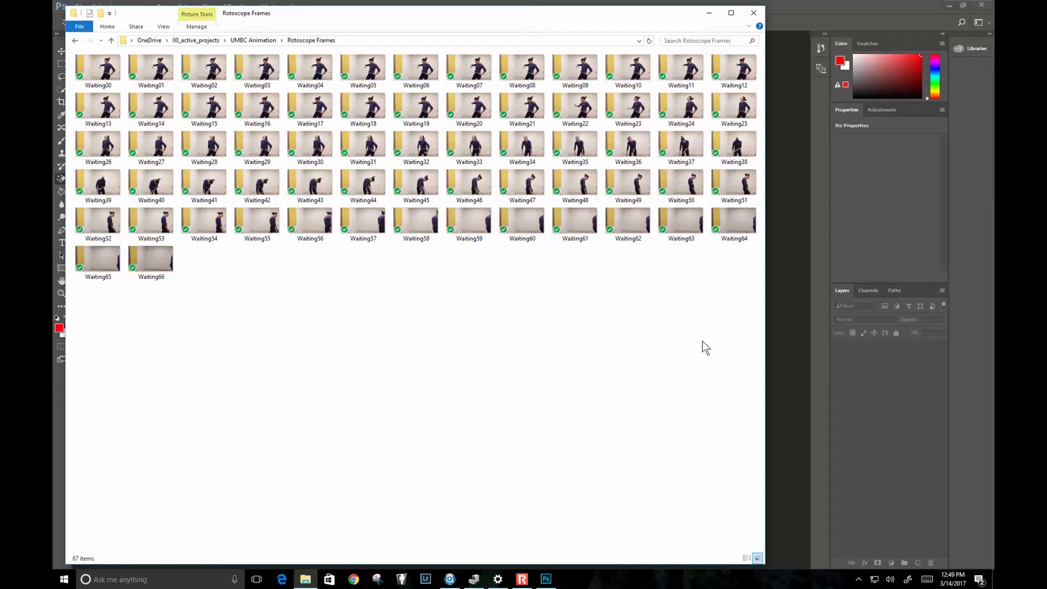
Step: Select and preview the Waiting03 frame in the Rotoscope Frames folder
left_click(310, 107)
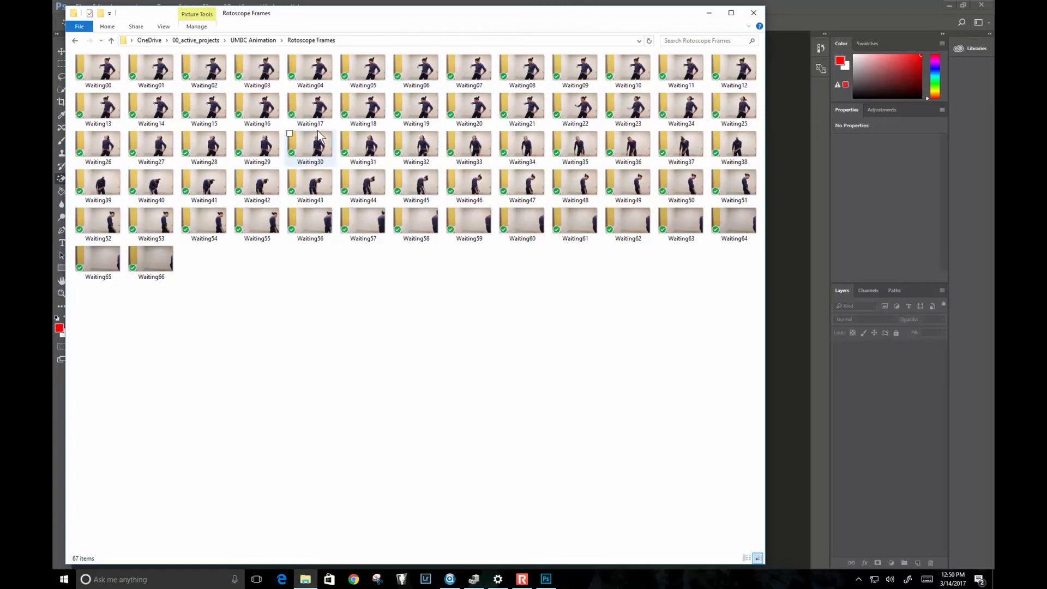
left_click(309, 71)
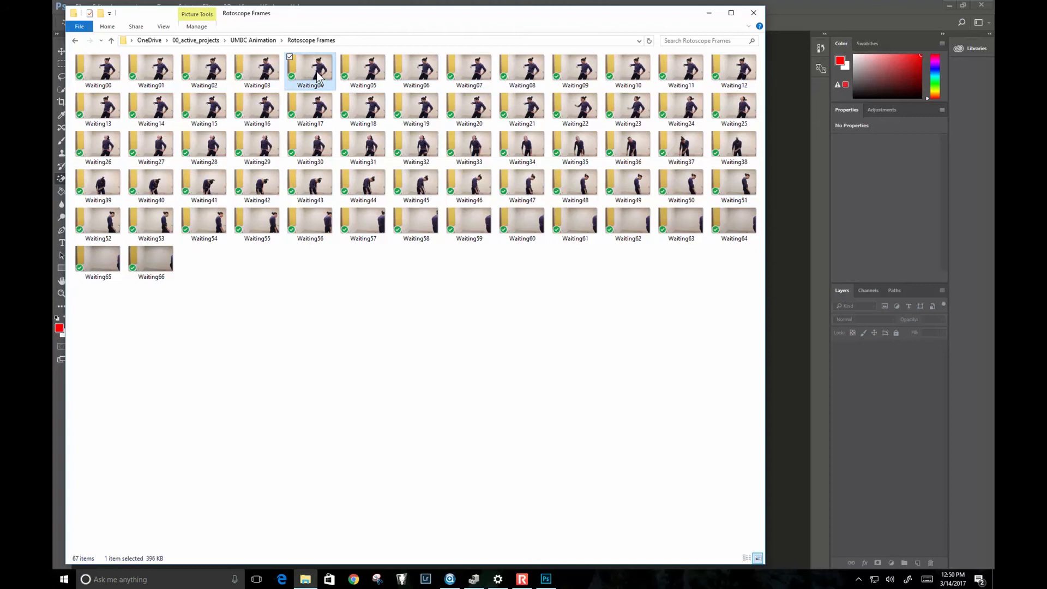
mouse_move(138, 34)
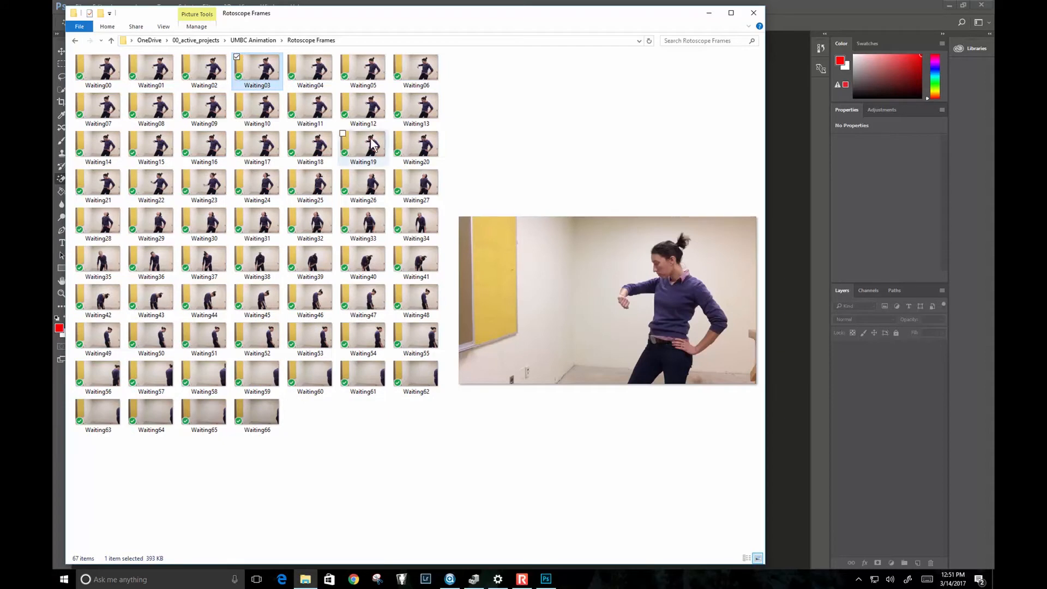
mouse_move(261, 72)
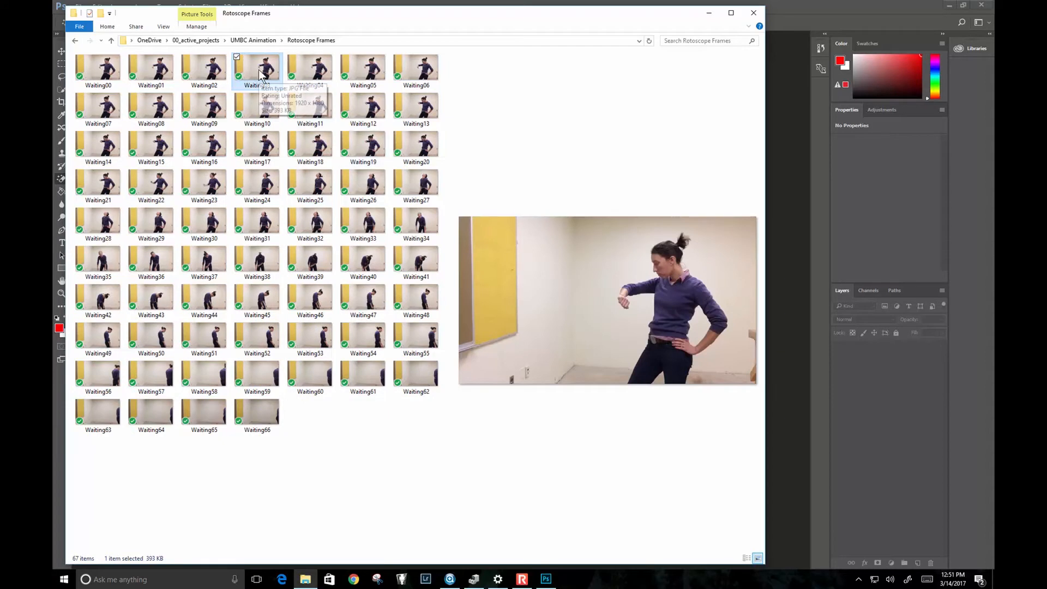
mouse_move(257, 71)
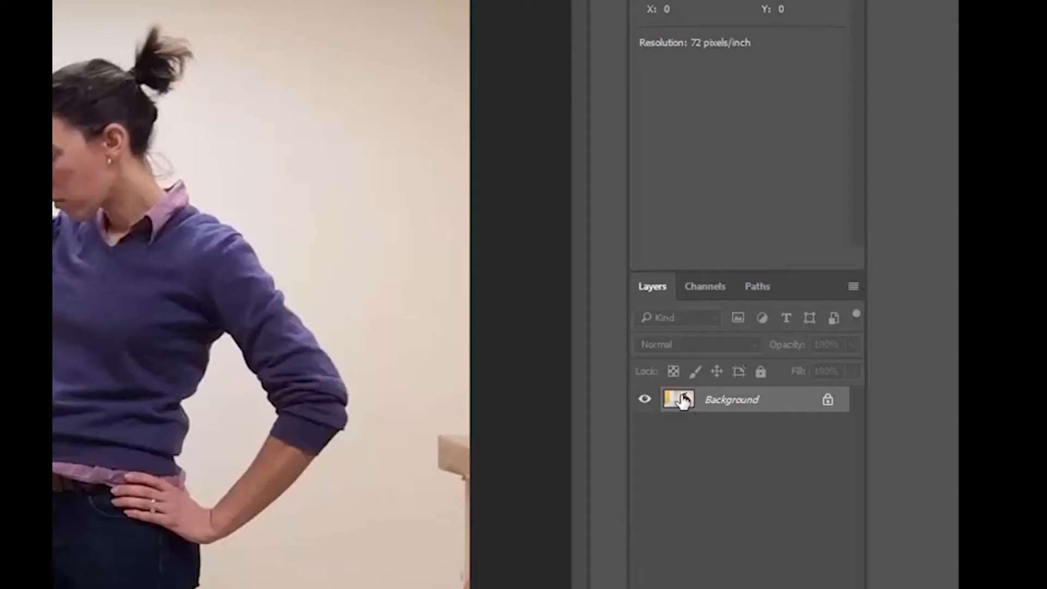
Step: Add a blank Layer 1 above the photo and bring up the 2B Pencil tool preset
left_click(833, 318)
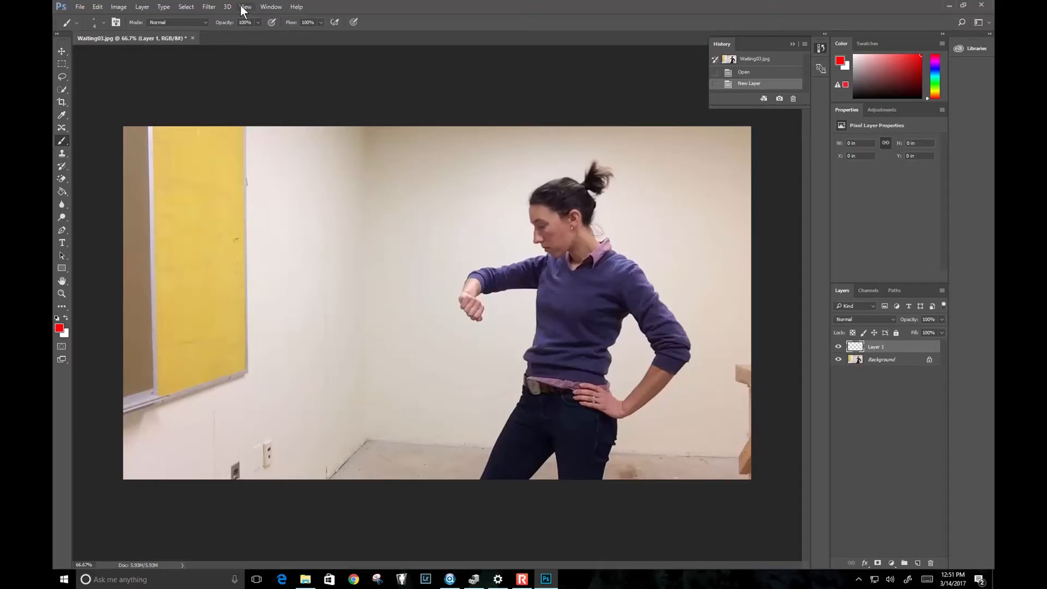
left_click(270, 6)
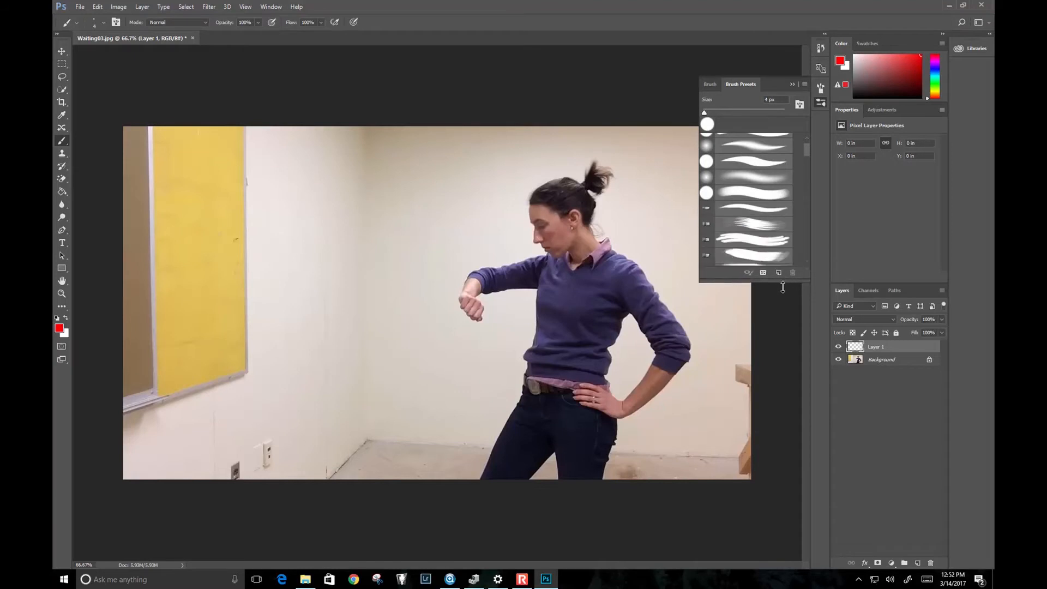
scroll("down", 3)
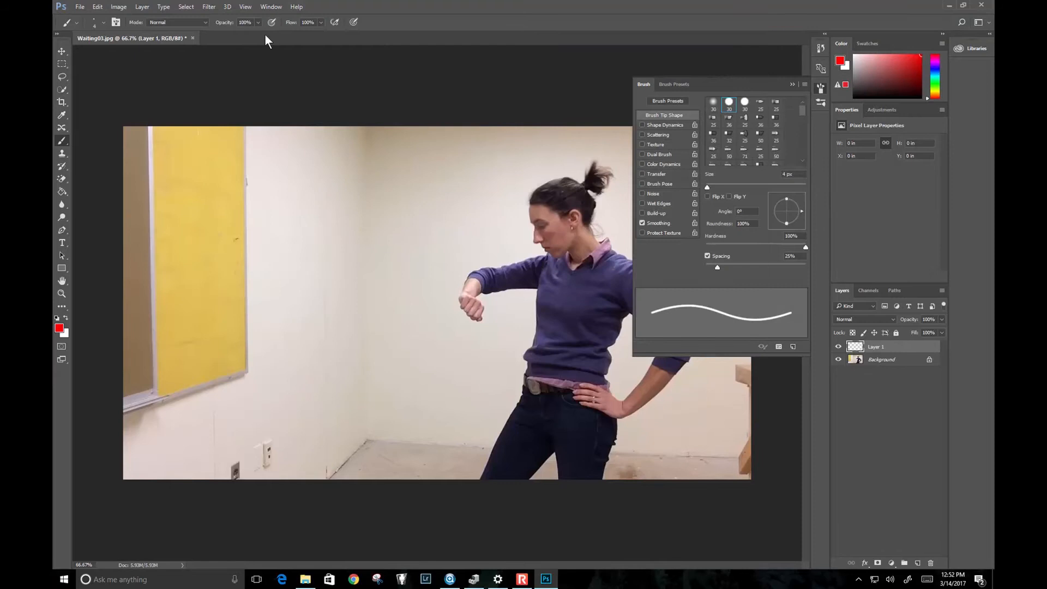
left_click(270, 7)
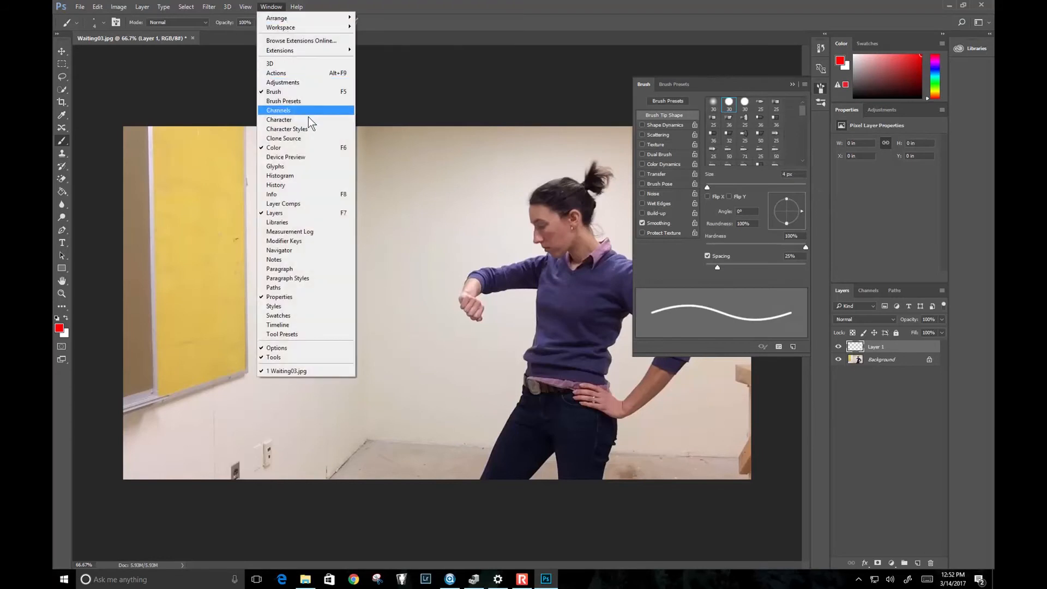
mouse_move(310, 334)
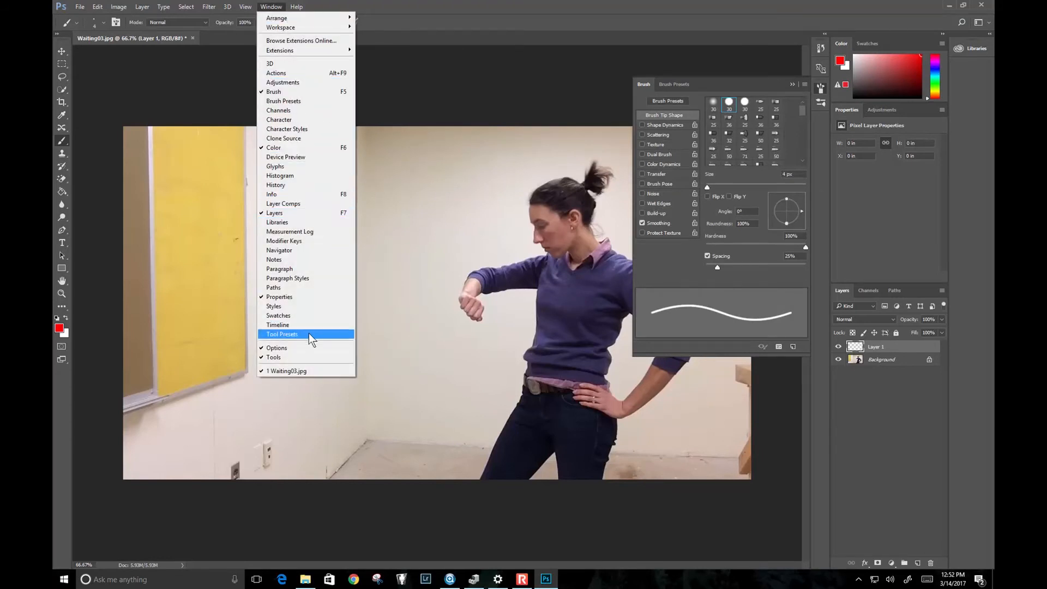
left_click(282, 334)
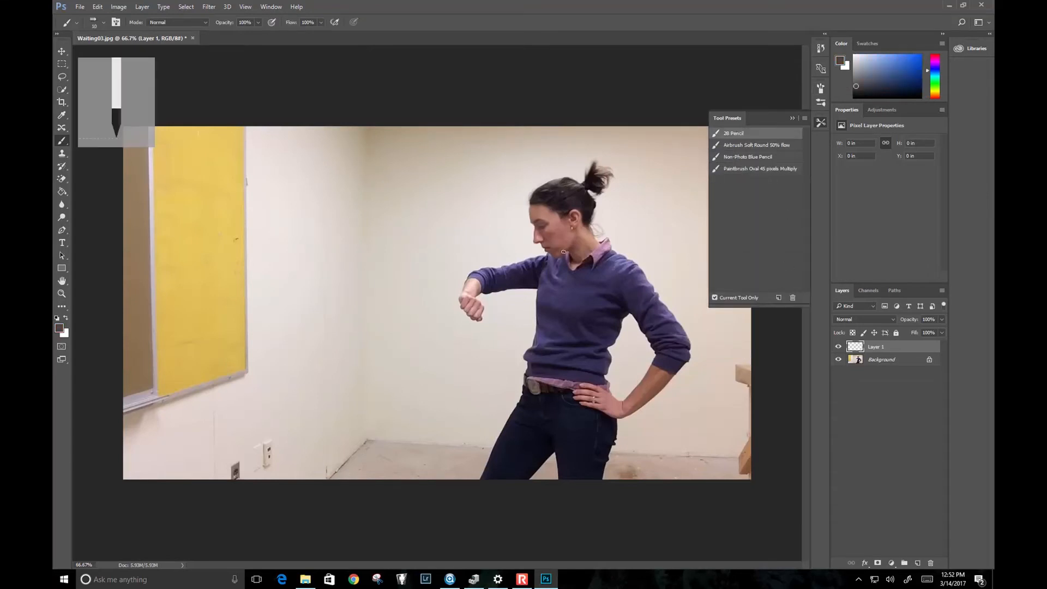
mouse_move(269, 318)
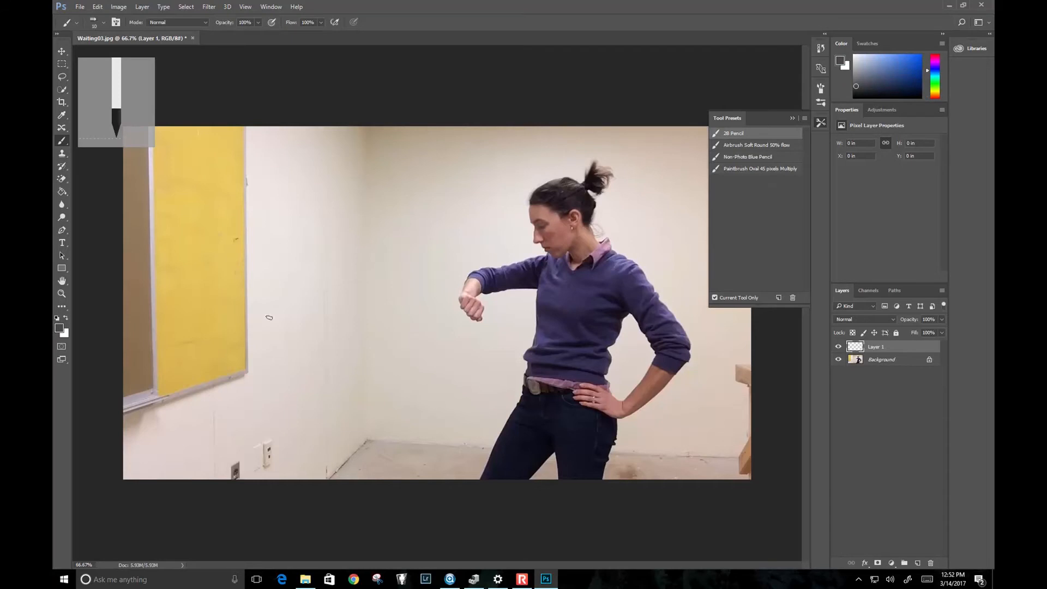
mouse_move(725, 334)
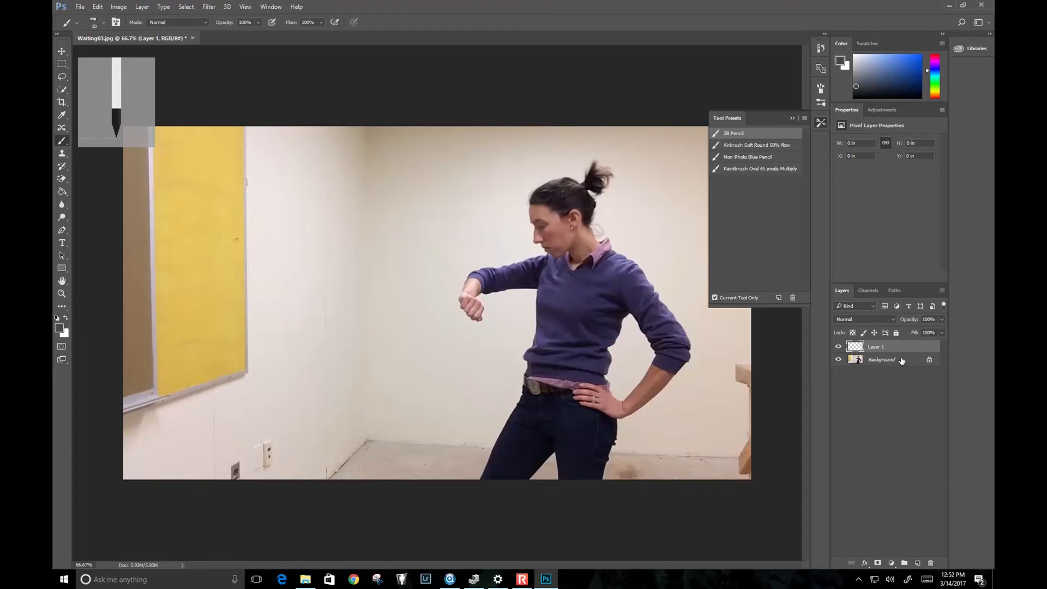
Step: Convert the Background photo into Layer 0 and fade its opacity for tracing
double_click(881, 360)
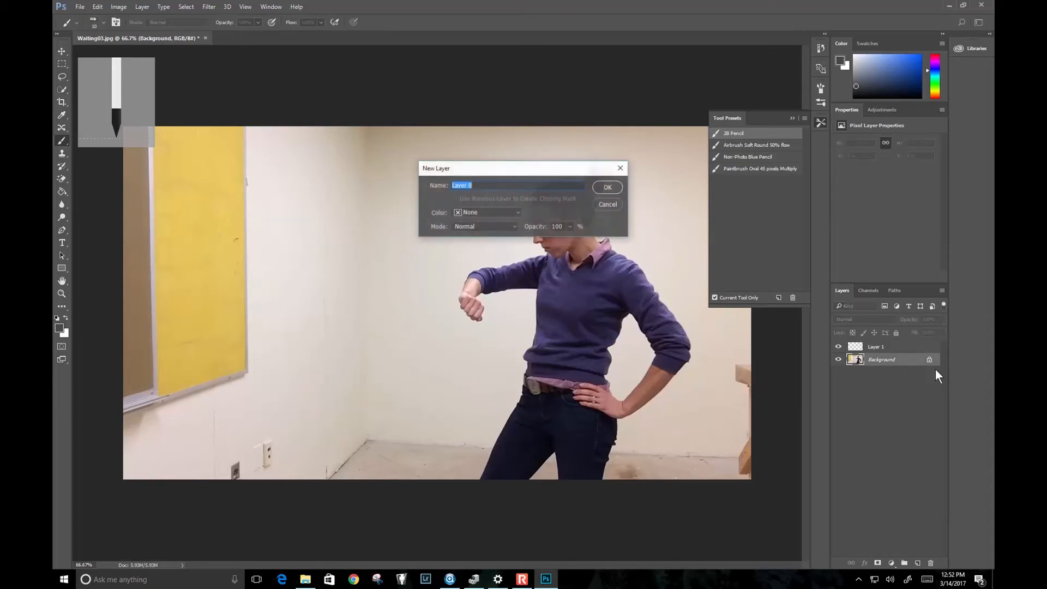
left_click(606, 187)
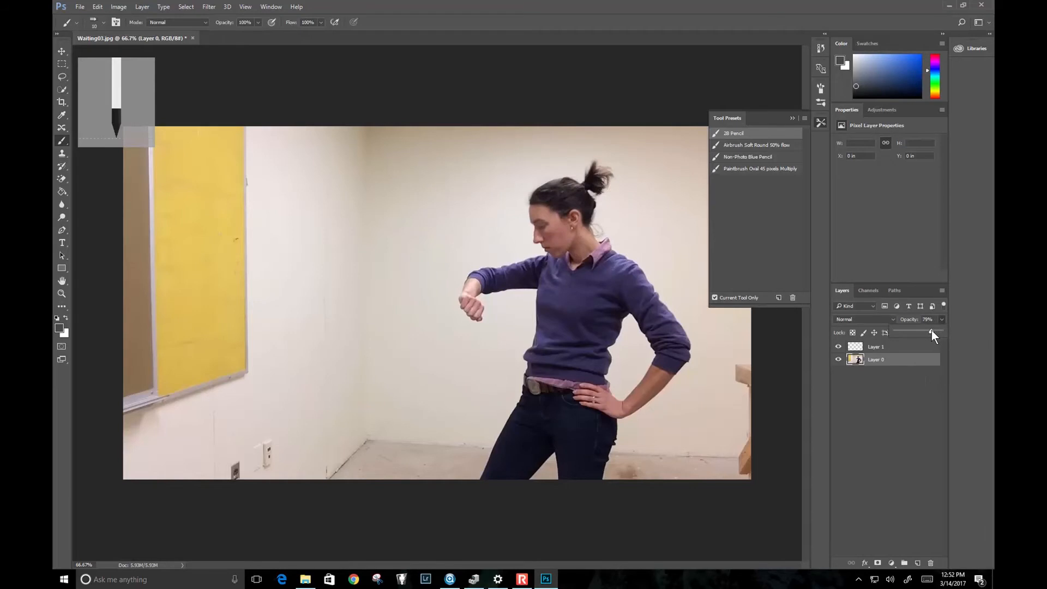
left_click_drag(931, 333, 918, 333)
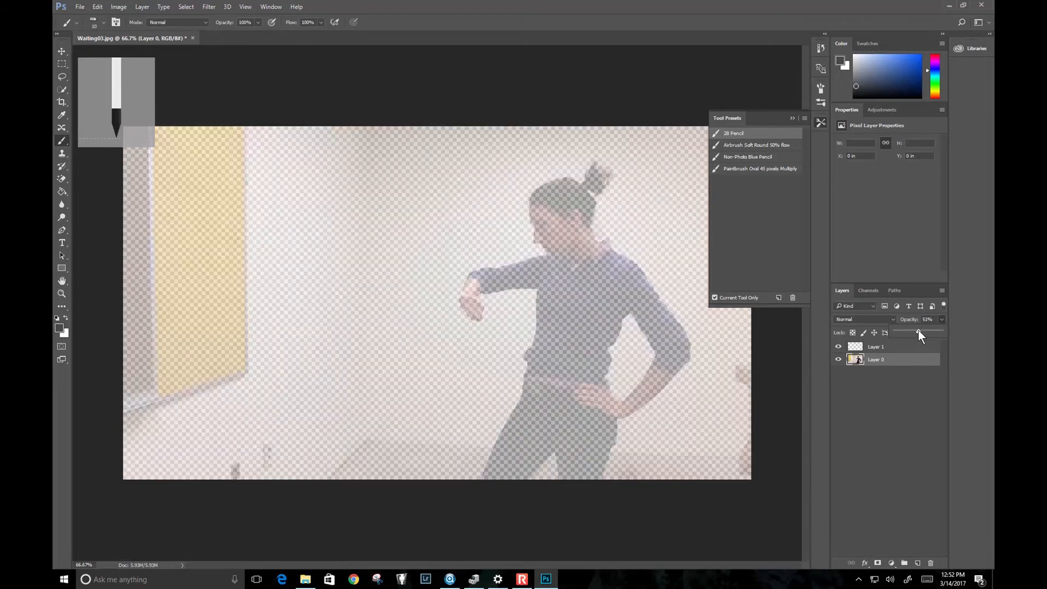
left_click_drag(918, 334, 931, 334)
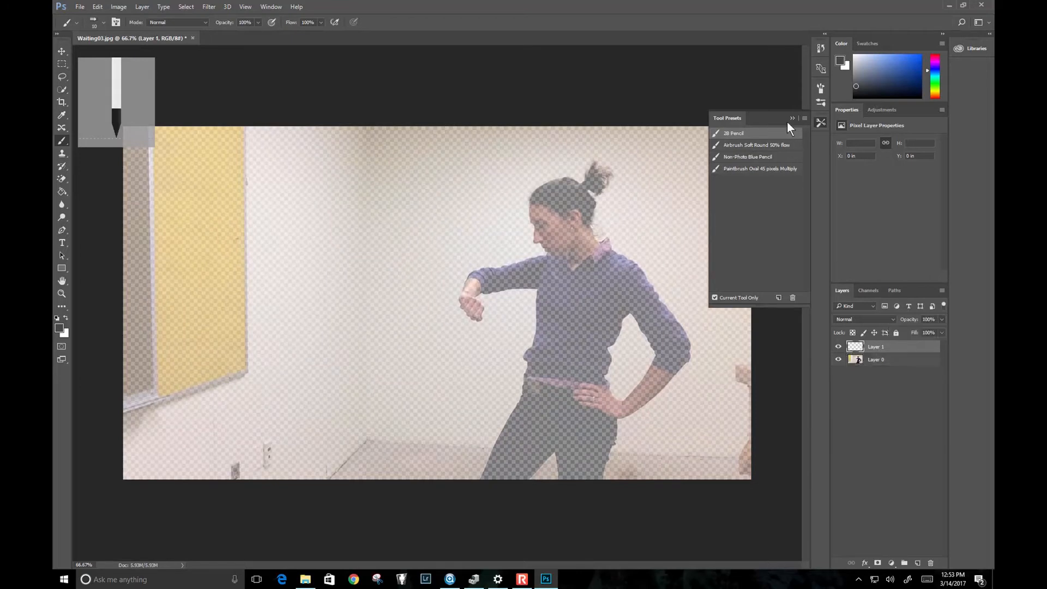
Step: Close the tool presets panel and hide Layer 0 to check the traced outline
left_click(792, 118)
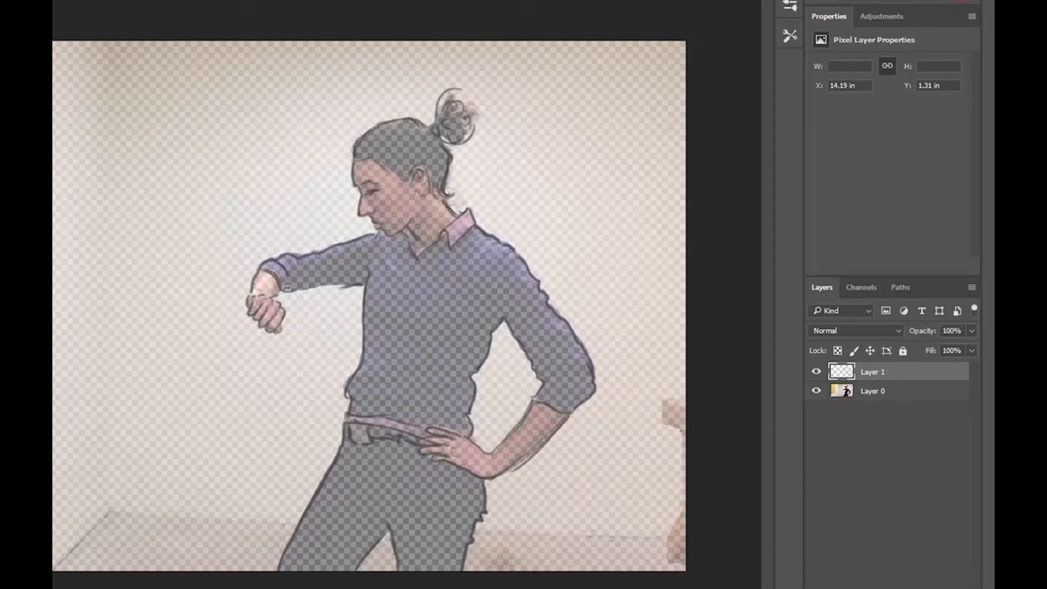
left_click(815, 392)
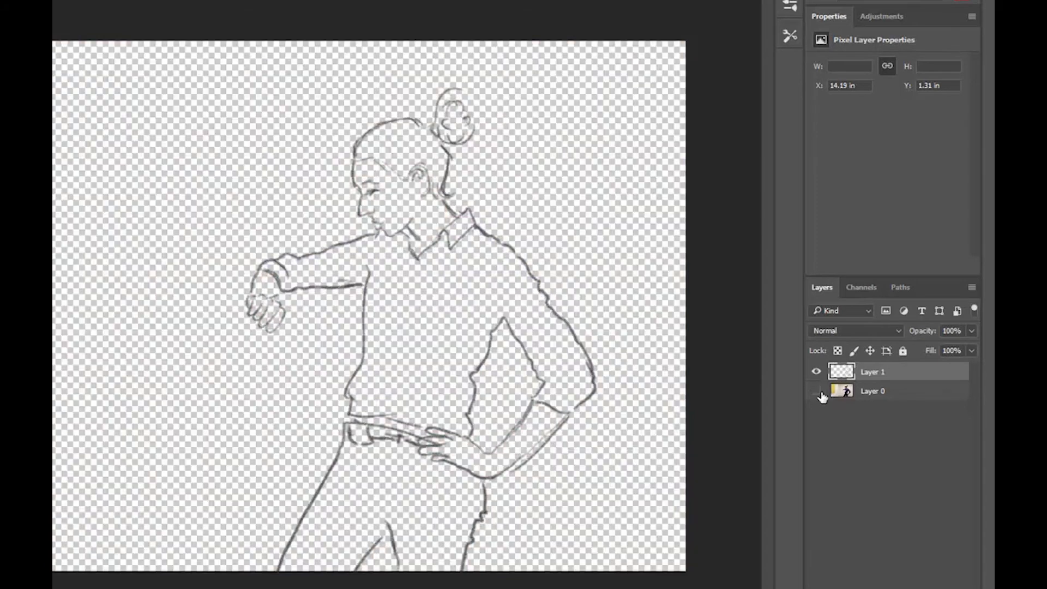
Step: Turn Layer 0's visibility back on to show the faded photo
left_click(816, 392)
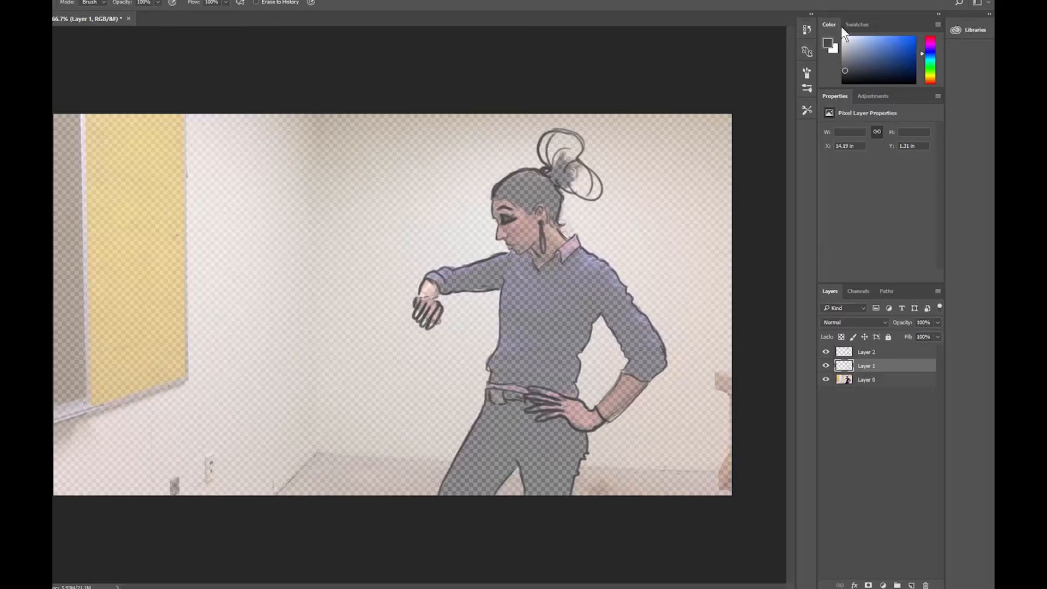
Step: Tint the background blue with Hue/Saturation (Hue 220, Saturation 25), adjusting lightness
left_click(857, 24)
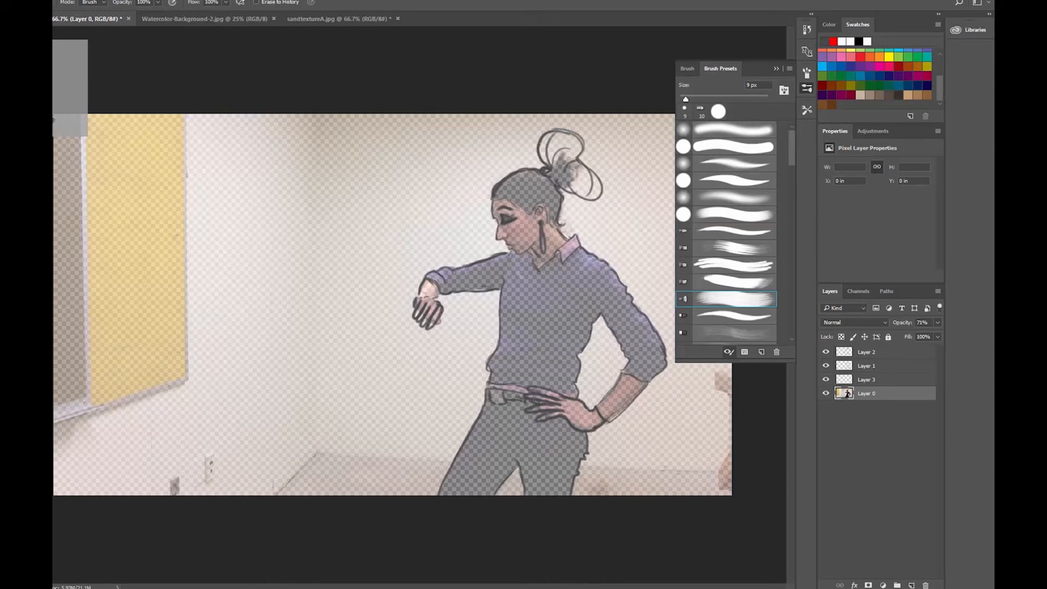
left_click(187, 18)
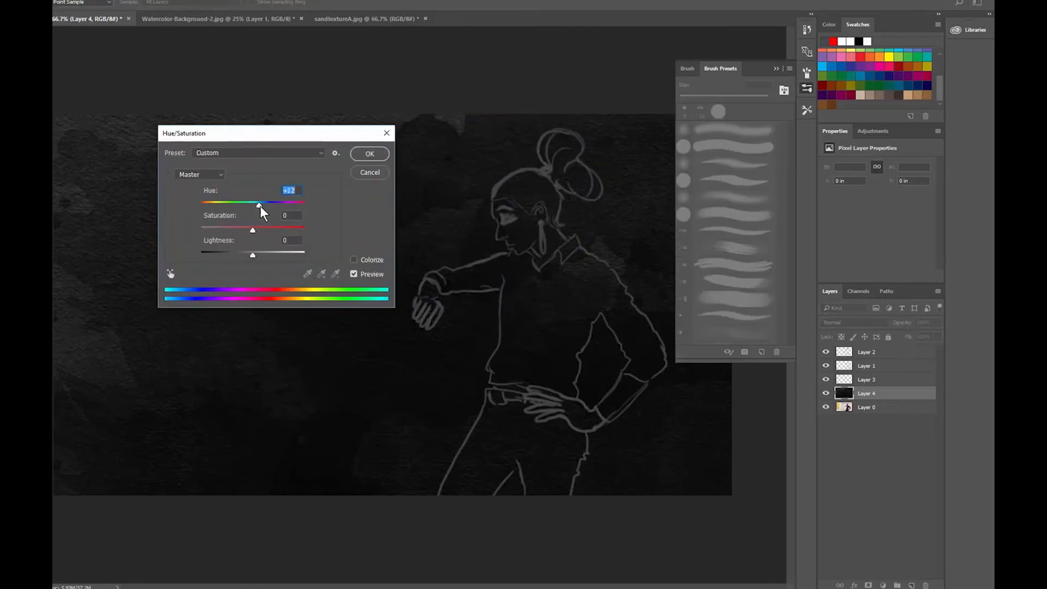
left_click(353, 260)
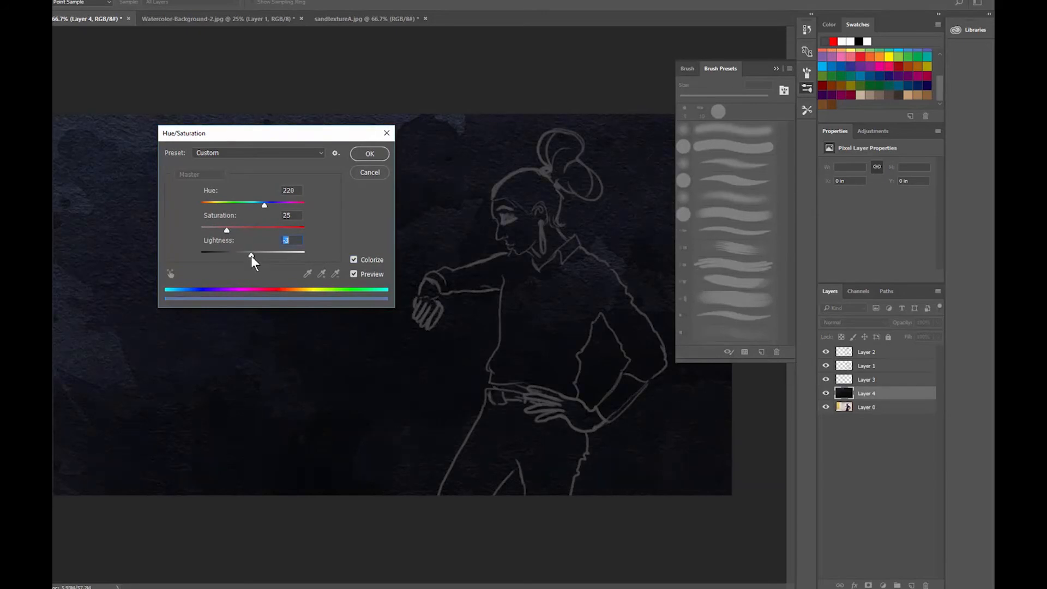
left_click(363, 18)
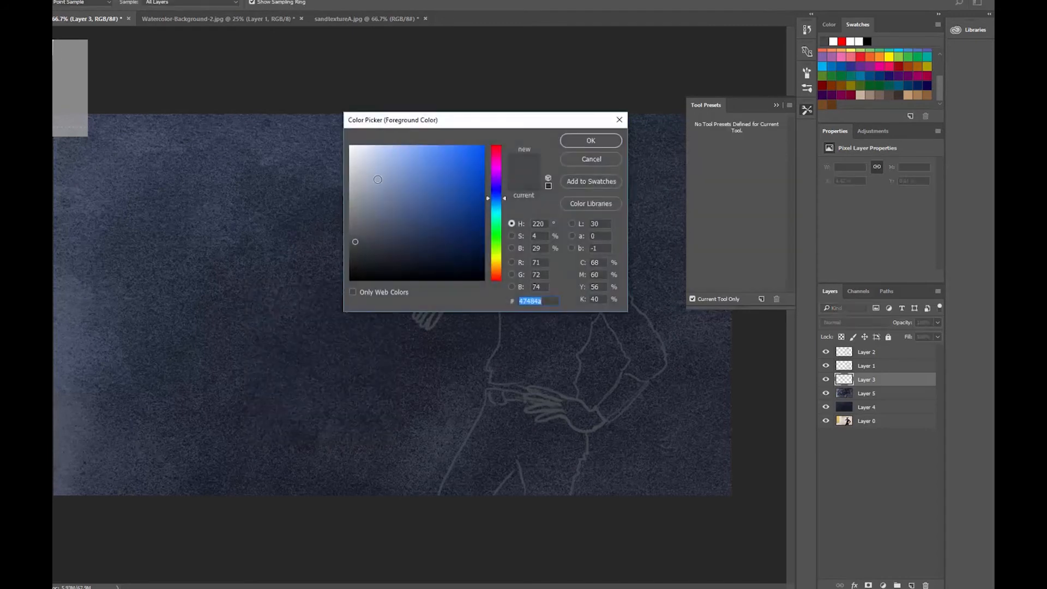
Step: Pick a grey-blue painting colour and paint the purple sleeve on the raised arm
left_click(589, 140)
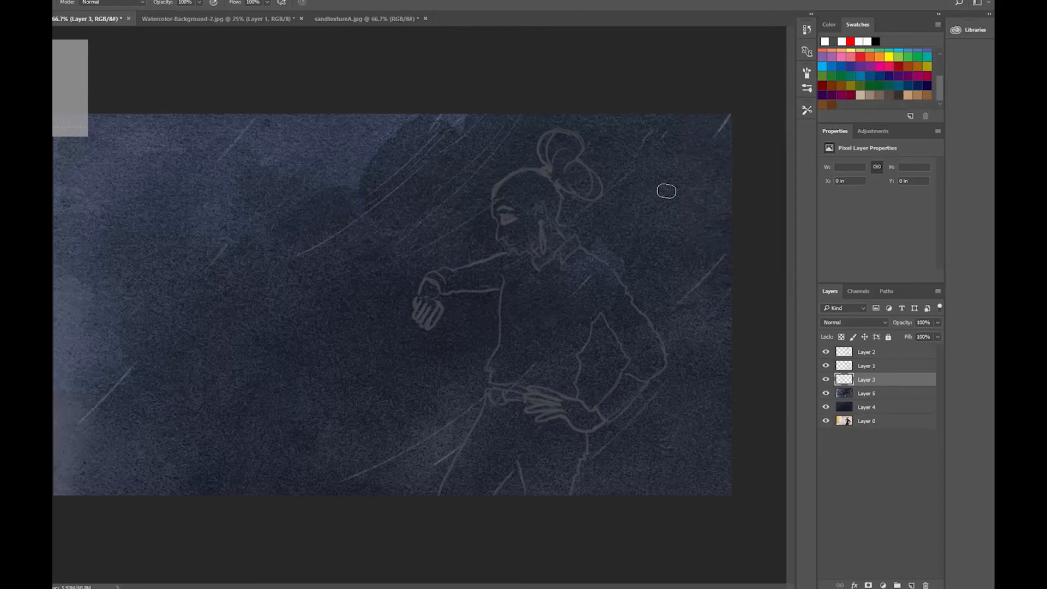
mouse_move(895, 395)
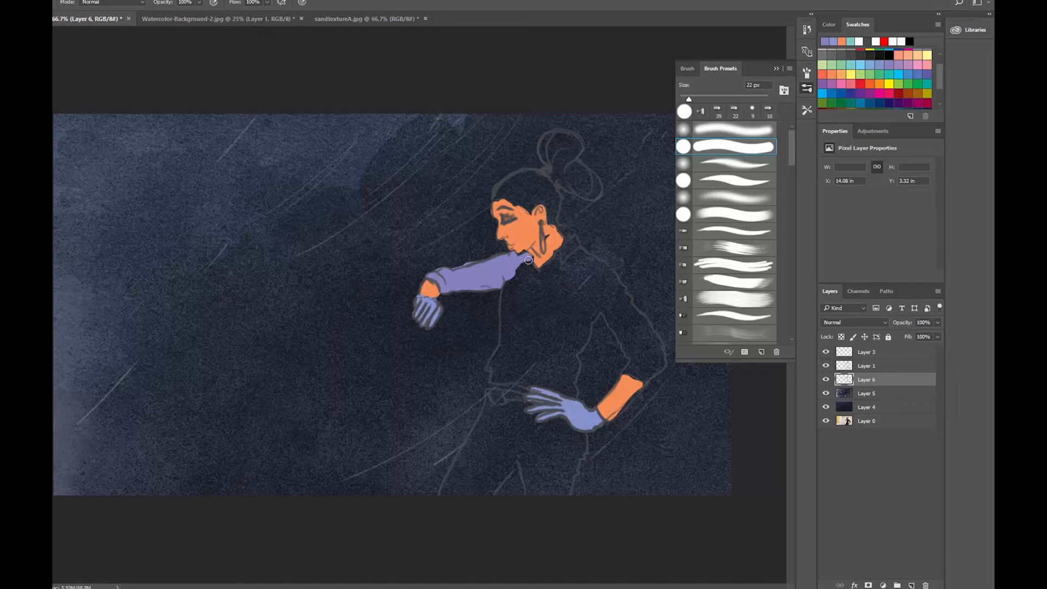
left_click_drag(527, 259, 613, 345)
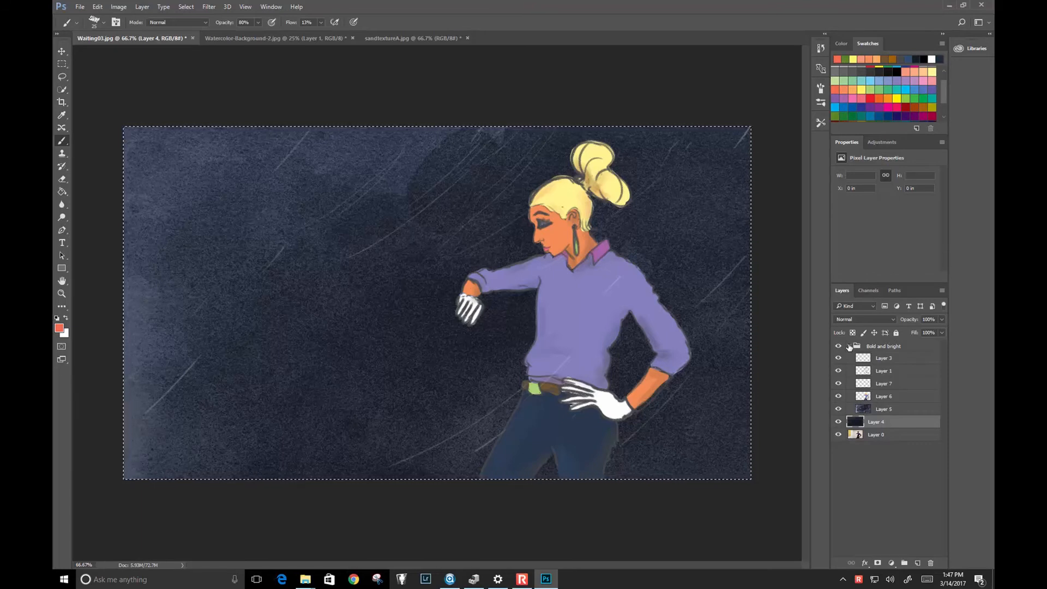
Step: Collapse and hide the 'Bold and bright' group
left_click(848, 345)
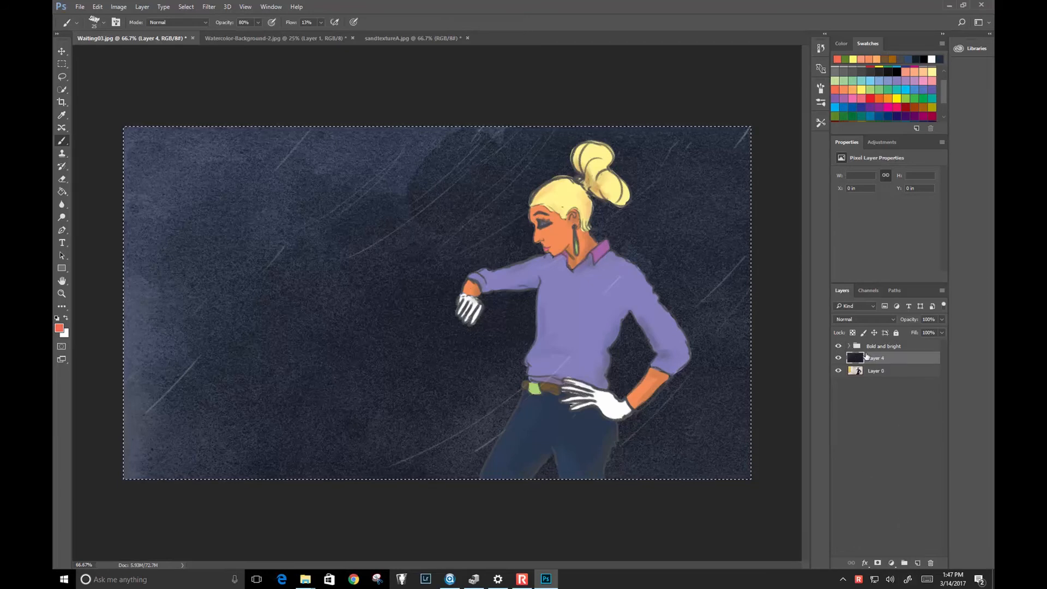
left_click(848, 346)
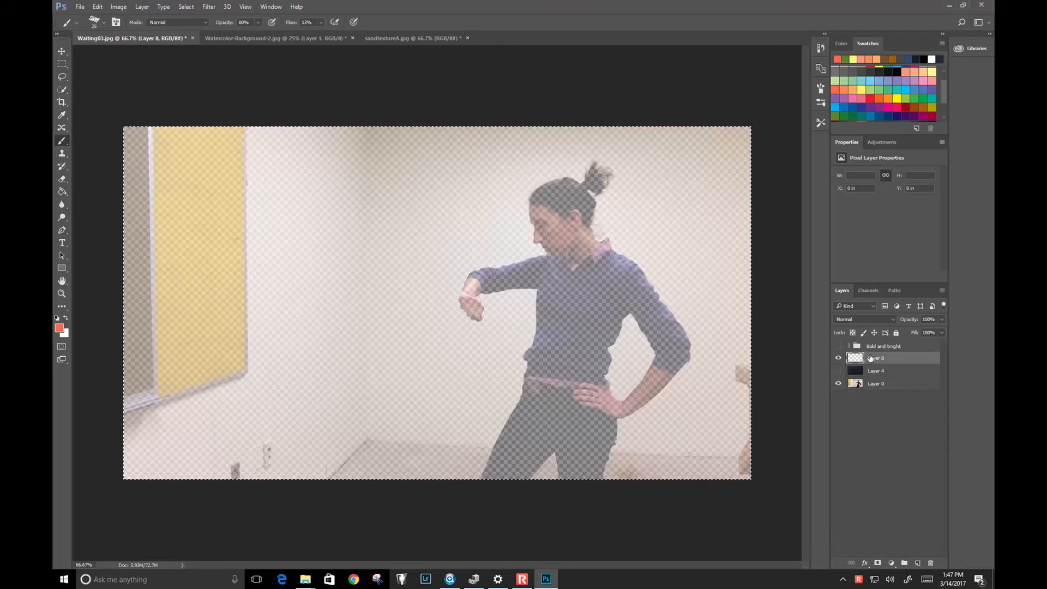
mouse_move(878, 358)
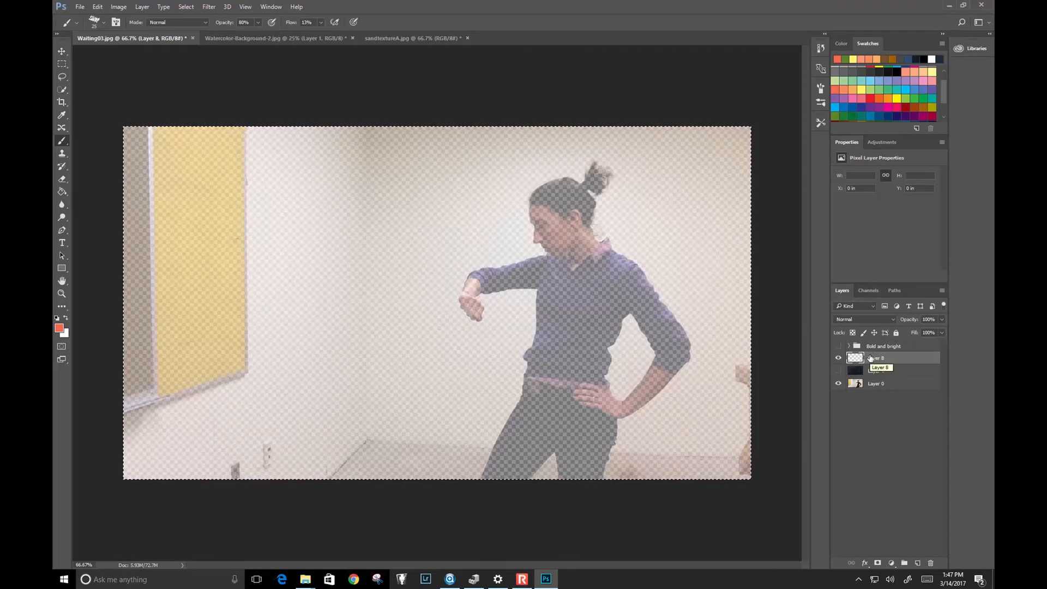
left_click(93, 21)
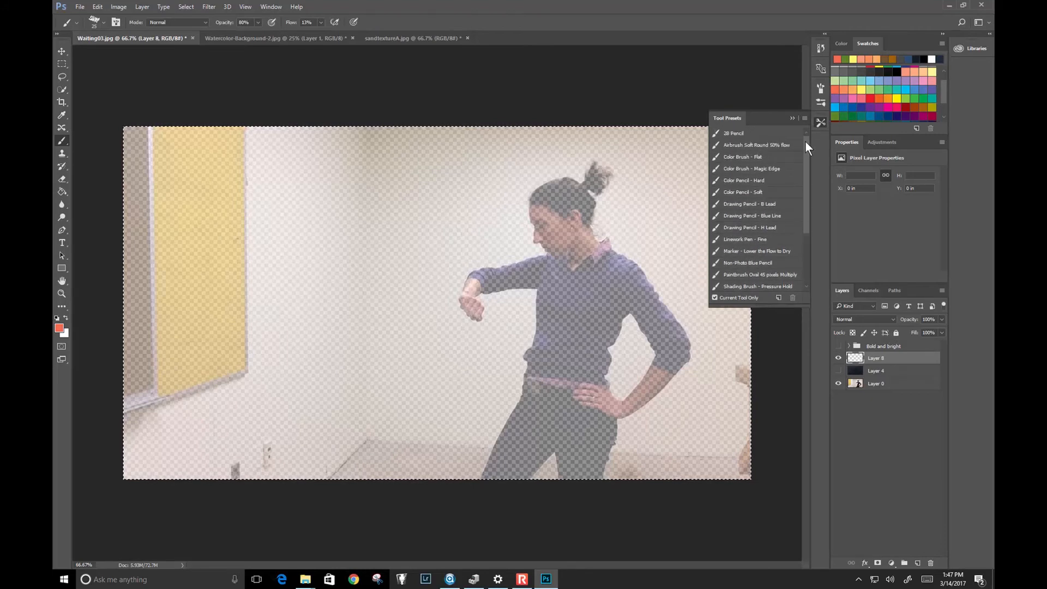
mouse_move(808, 172)
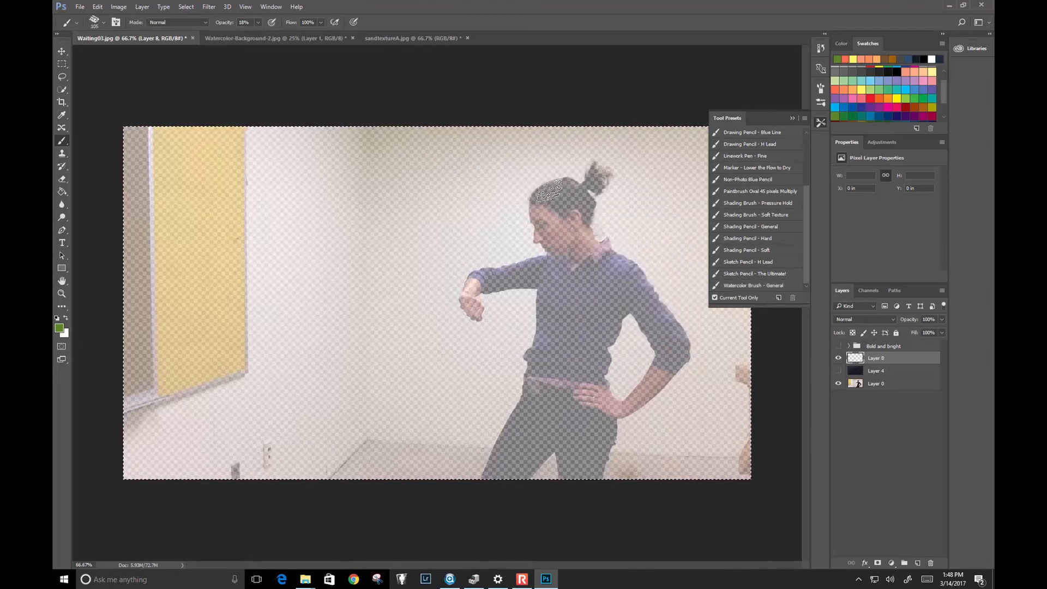
Step: Brush green on Layer 8 over the bun, face, forearm, hand, legs and feet
left_click_drag(548, 194, 558, 217)
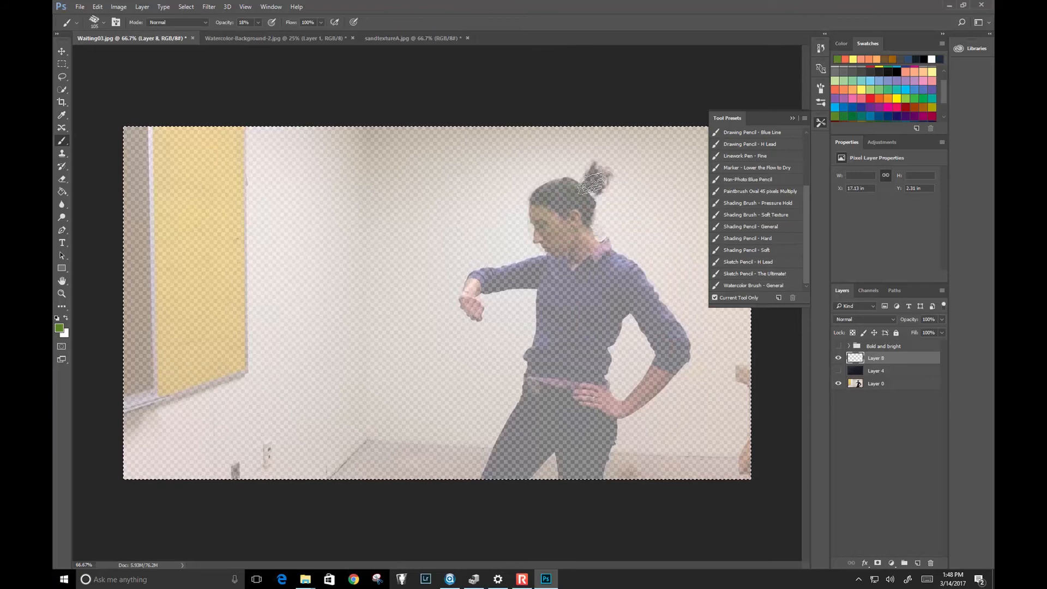
left_click(838, 370)
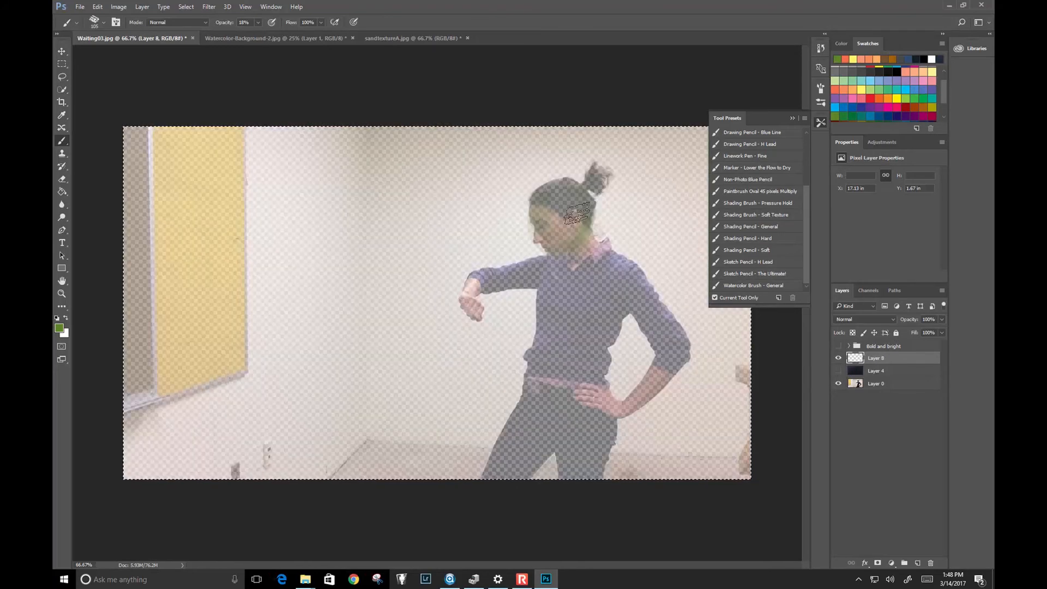
left_click_drag(577, 214, 541, 267)
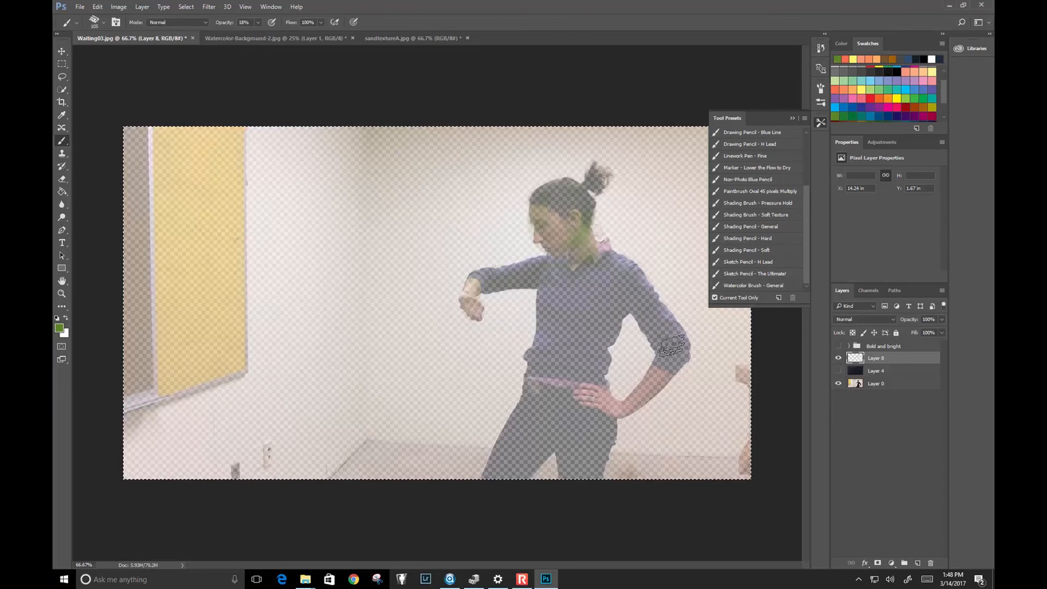
left_click_drag(671, 344, 641, 381)
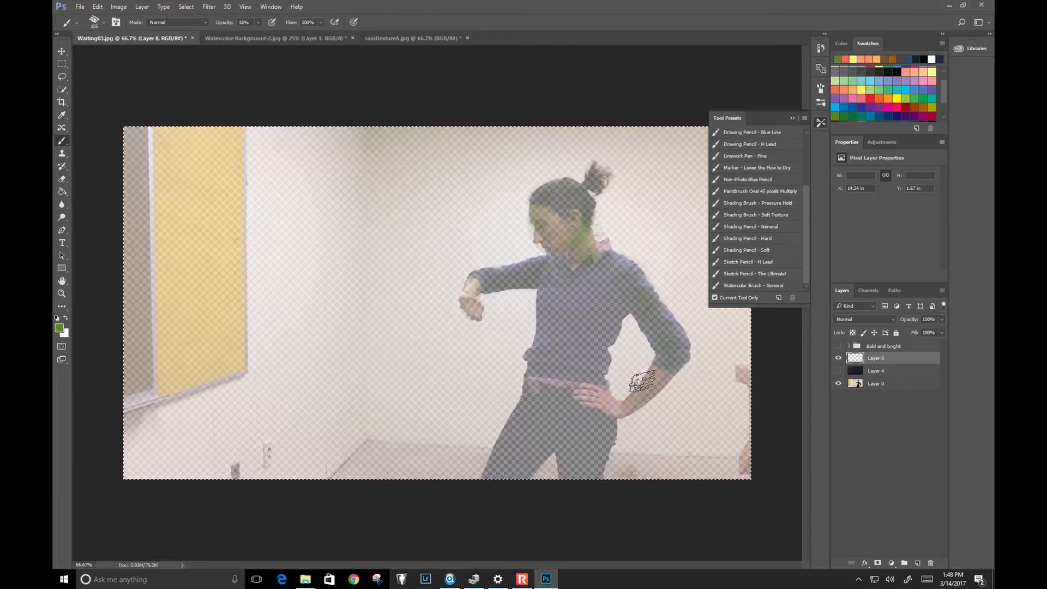
left_click_drag(641, 381, 597, 394)
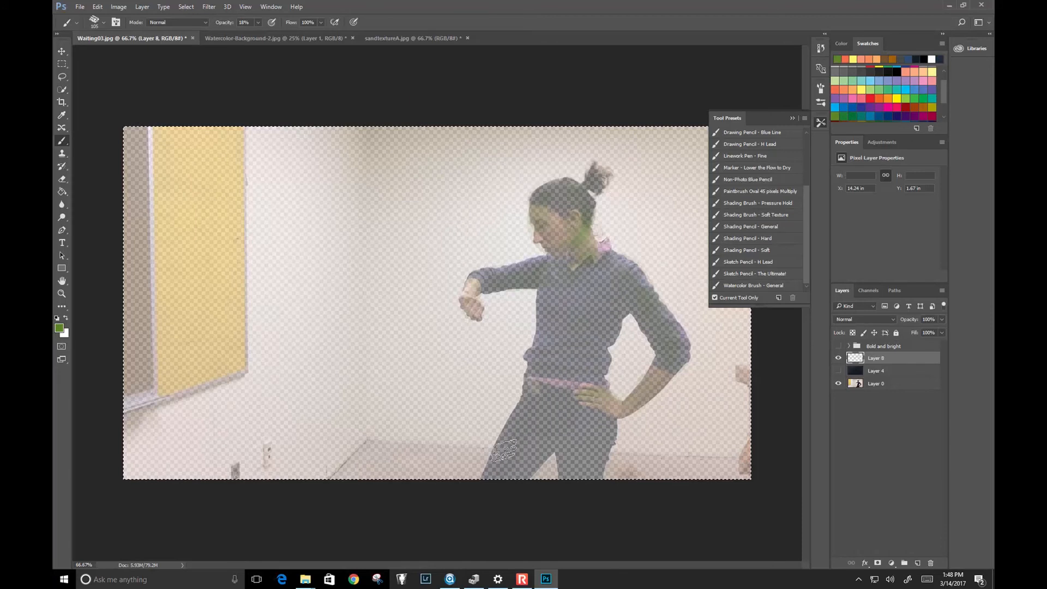
left_click_drag(503, 451, 544, 387)
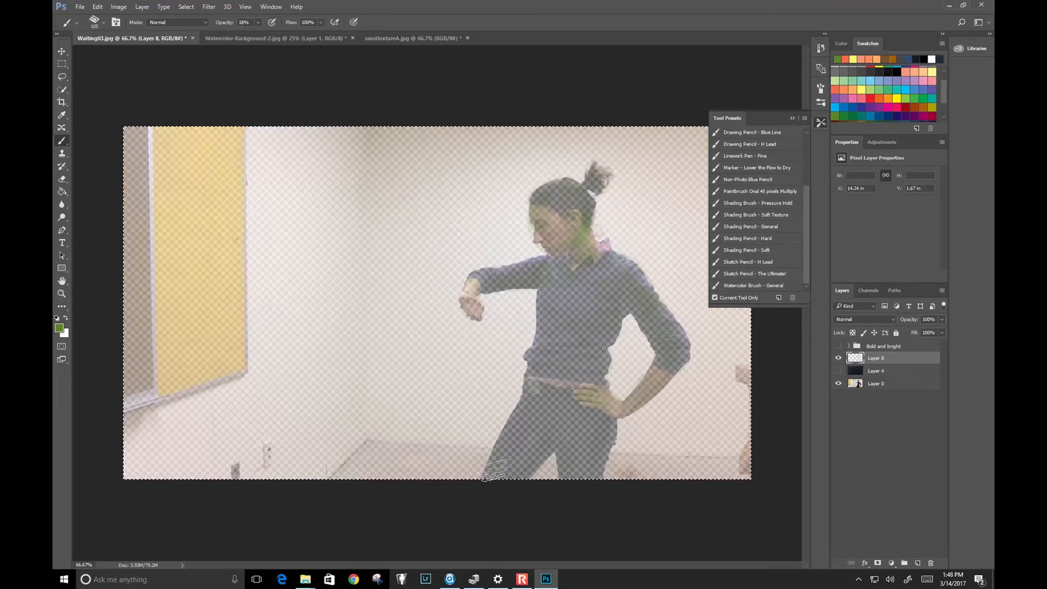
left_click(838, 371)
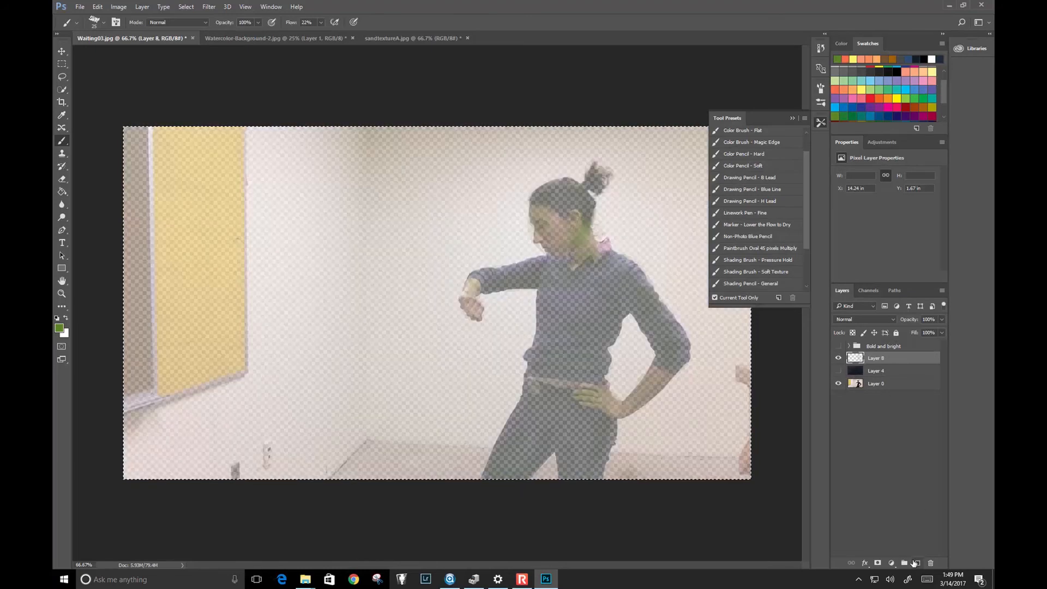
Step: Add a new empty Layer 9 and choose a green from the colour panel
left_click(904, 563)
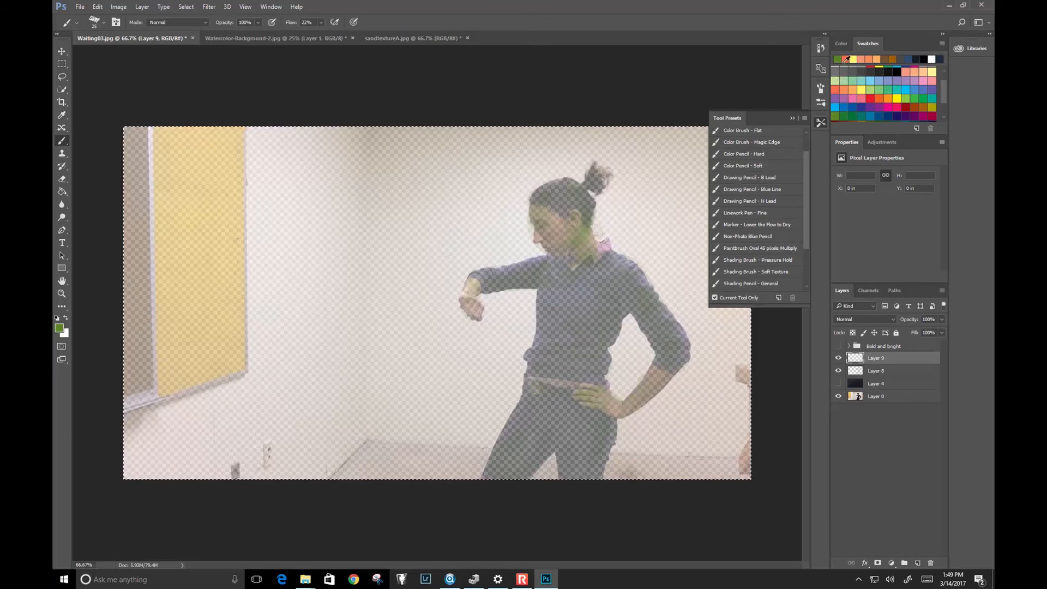
left_click(842, 42)
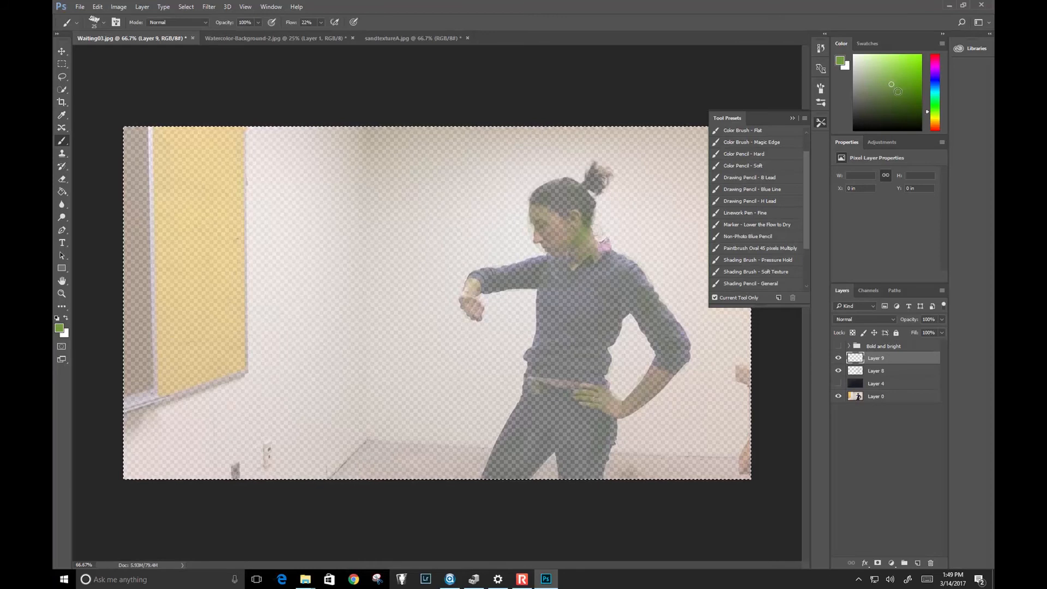
left_click(867, 43)
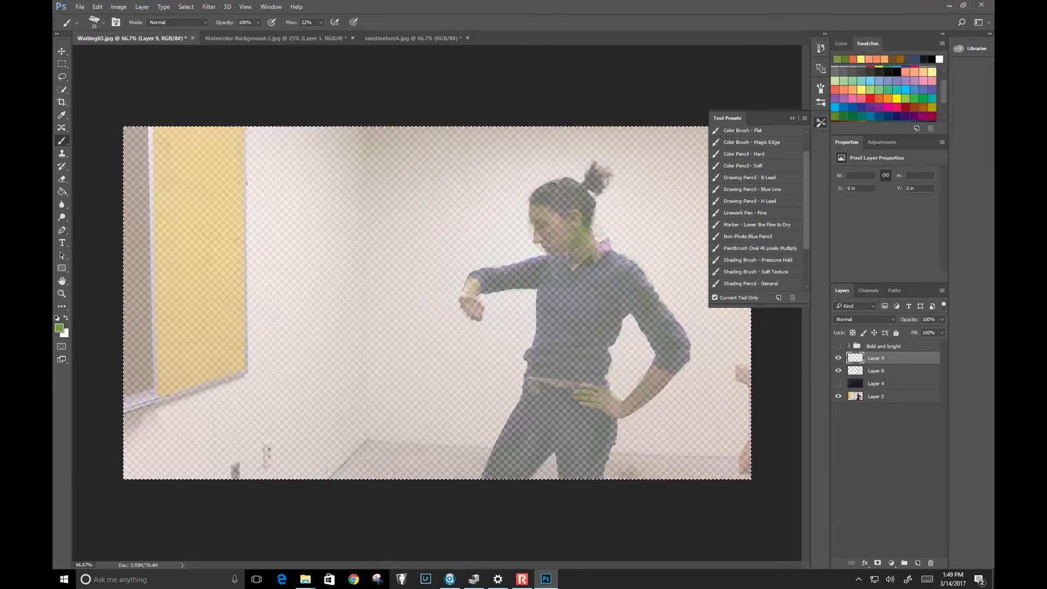
Step: Trace the woman in green looping strokes, then show the dark watercolor background
left_click(547, 193)
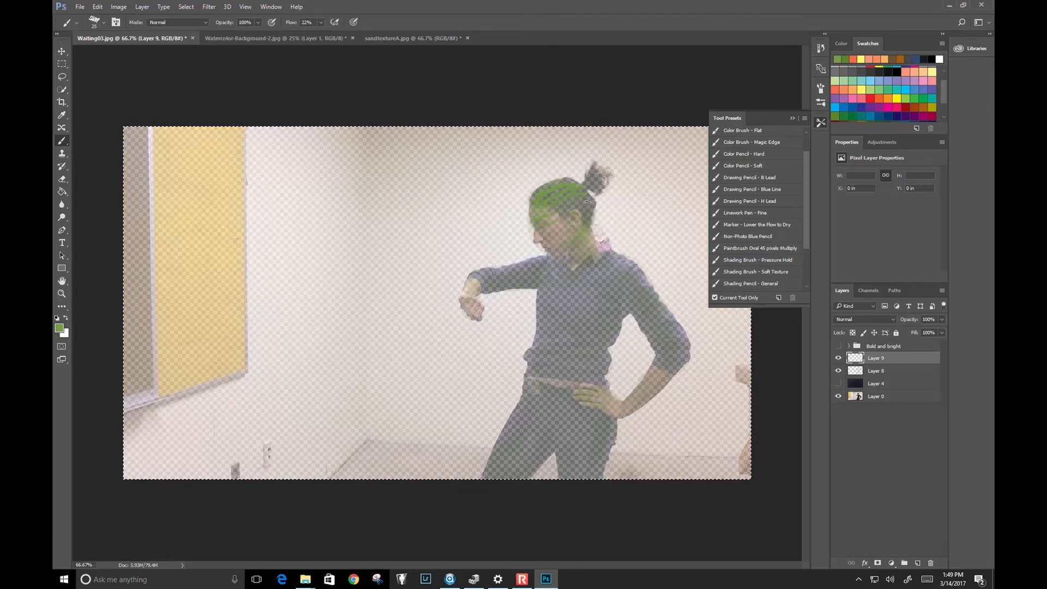
left_click(561, 214)
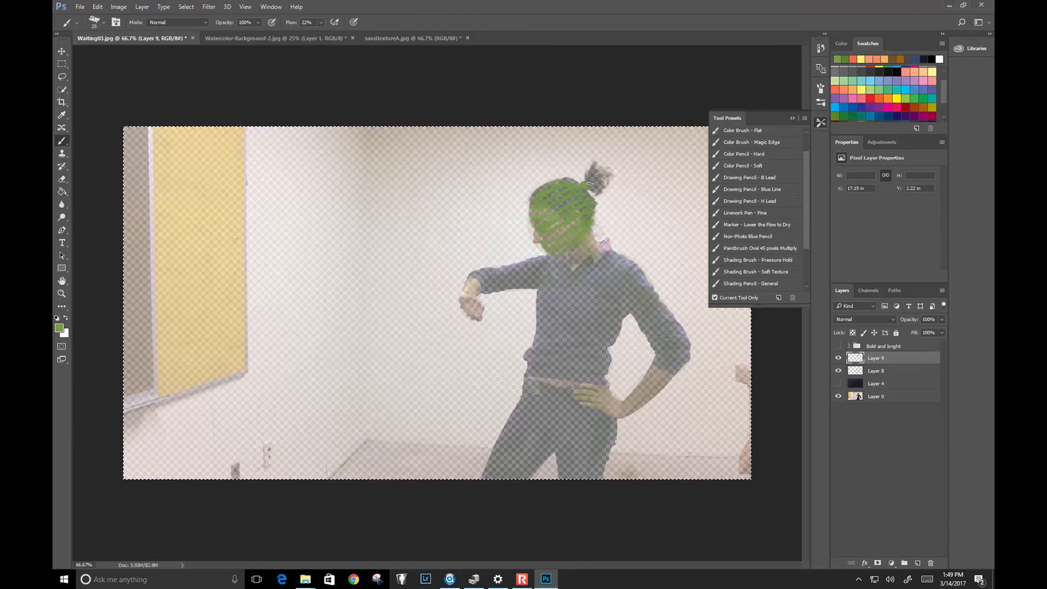
left_click(595, 176)
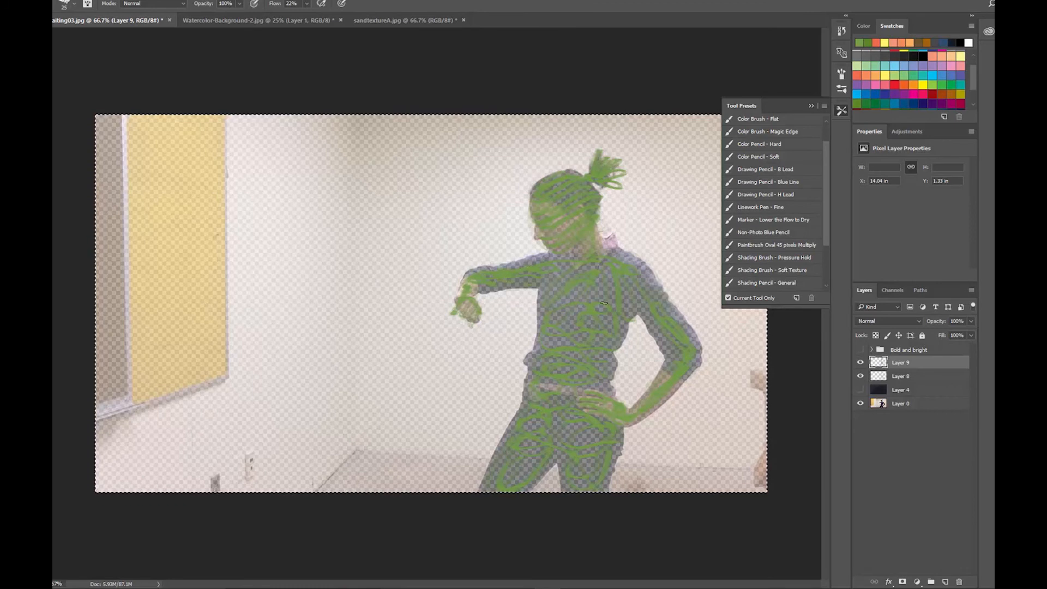
mouse_move(595, 283)
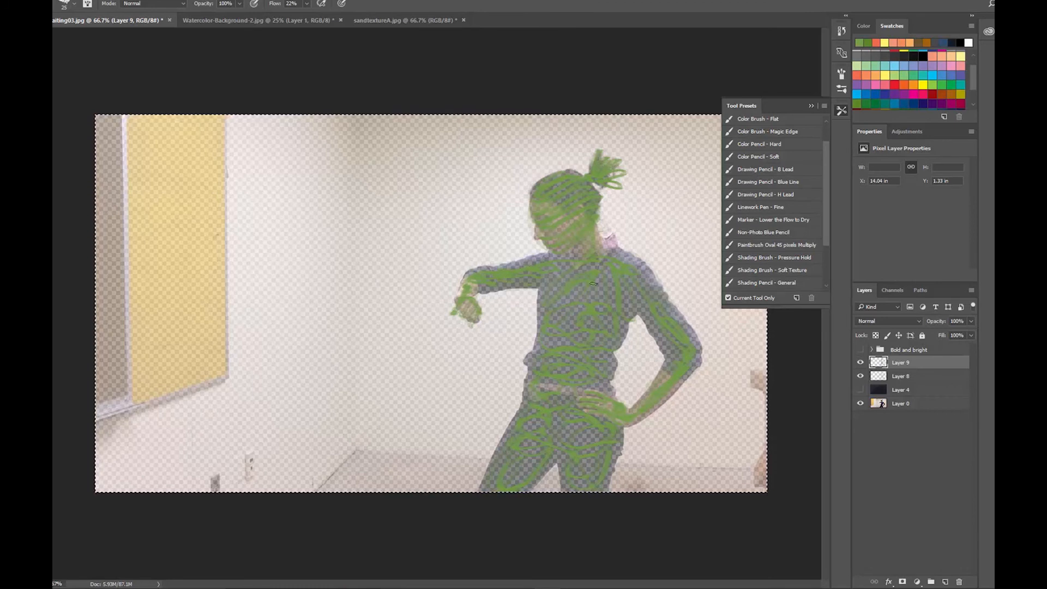
left_click(861, 390)
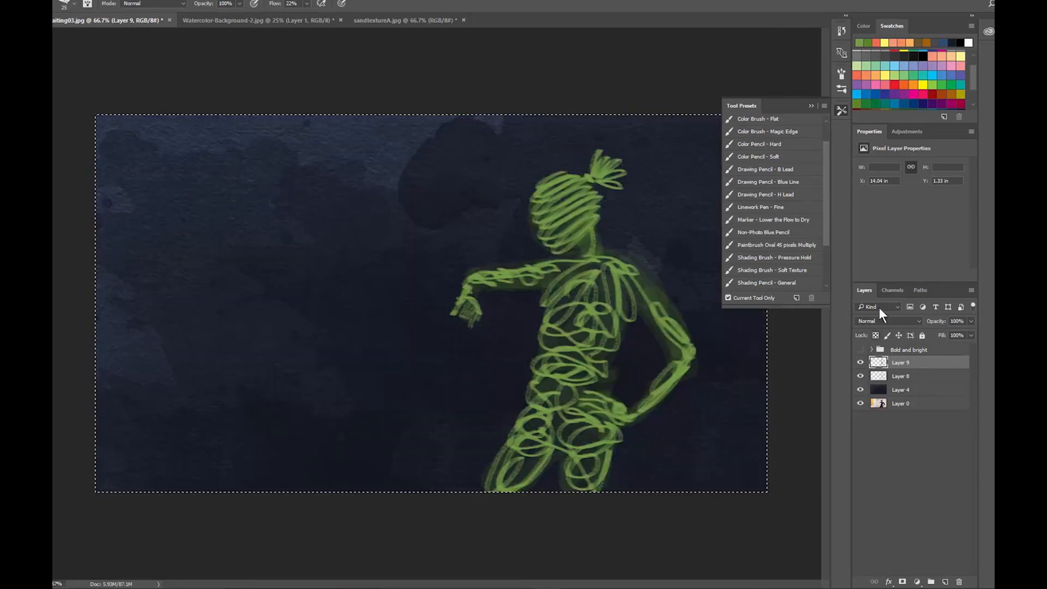
mouse_move(903, 78)
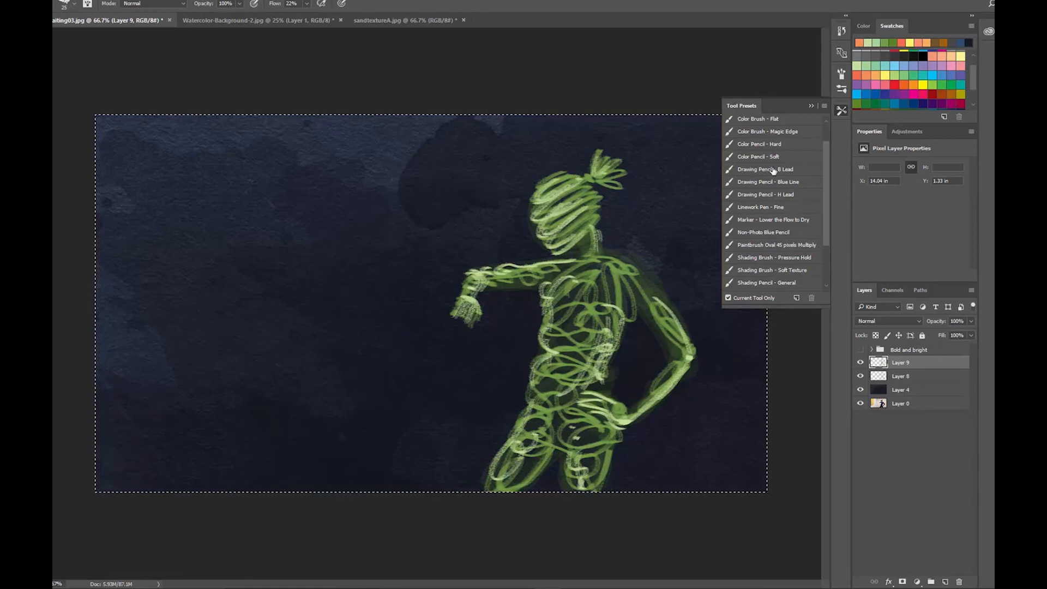
Step: Show the Bold and bright colored painting and close the Tool Presets panel
left_click(586, 180)
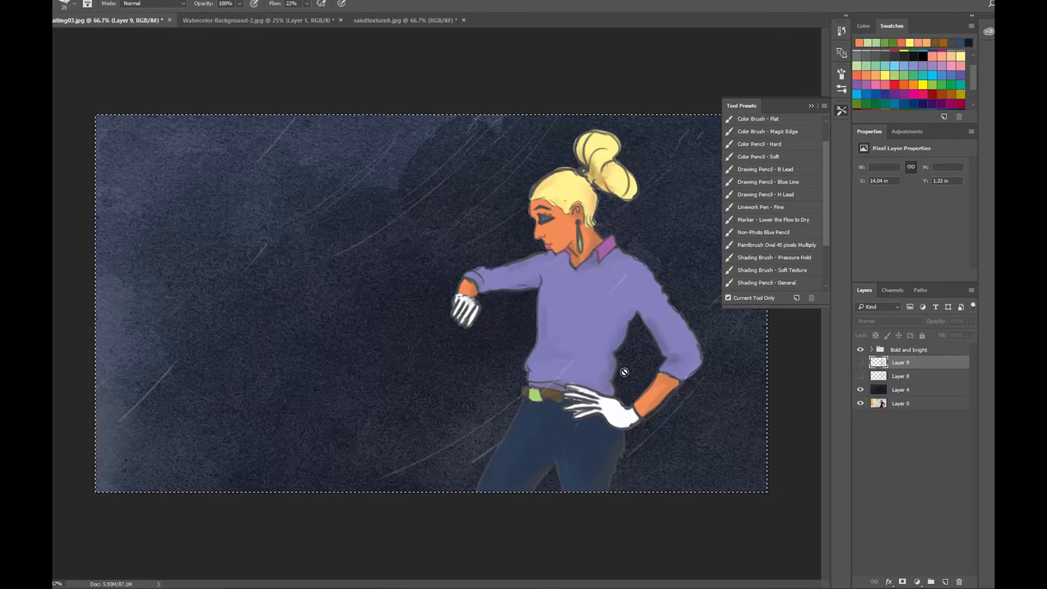
mouse_move(668, 375)
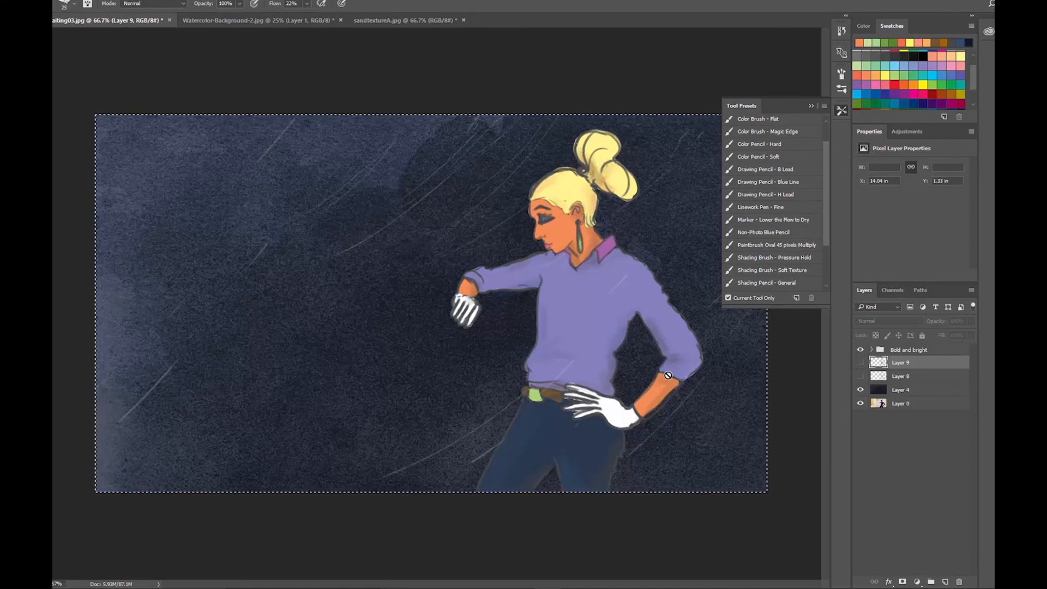
mouse_move(715, 361)
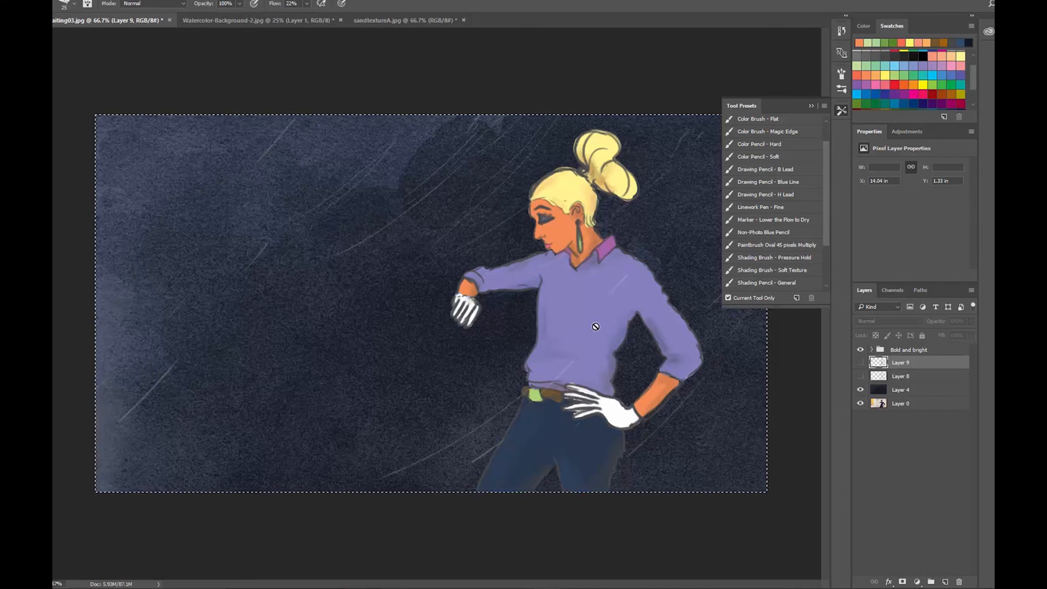
mouse_move(684, 293)
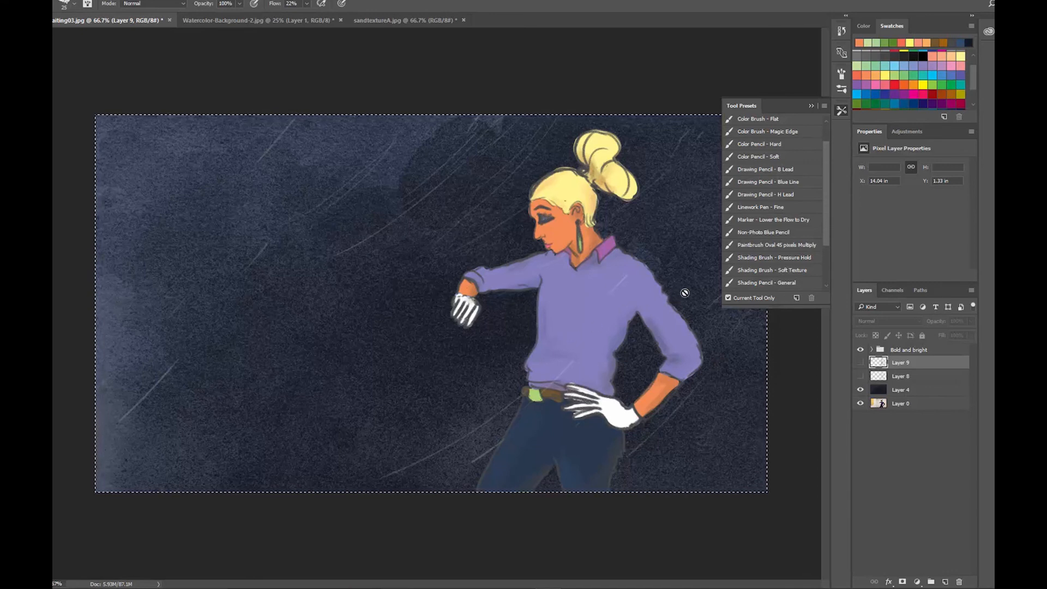
left_click(811, 105)
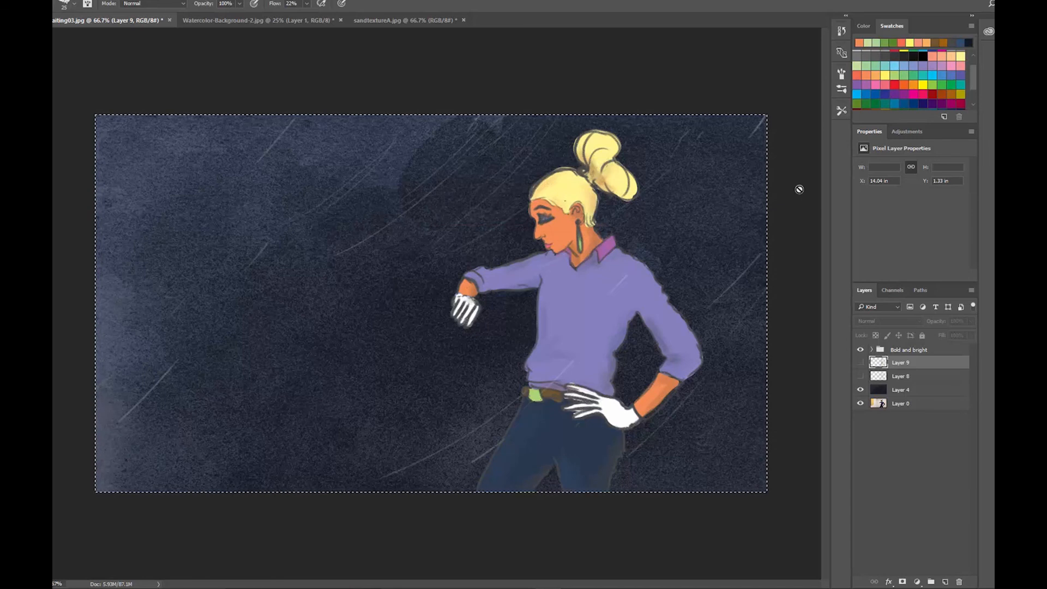
mouse_move(626, 242)
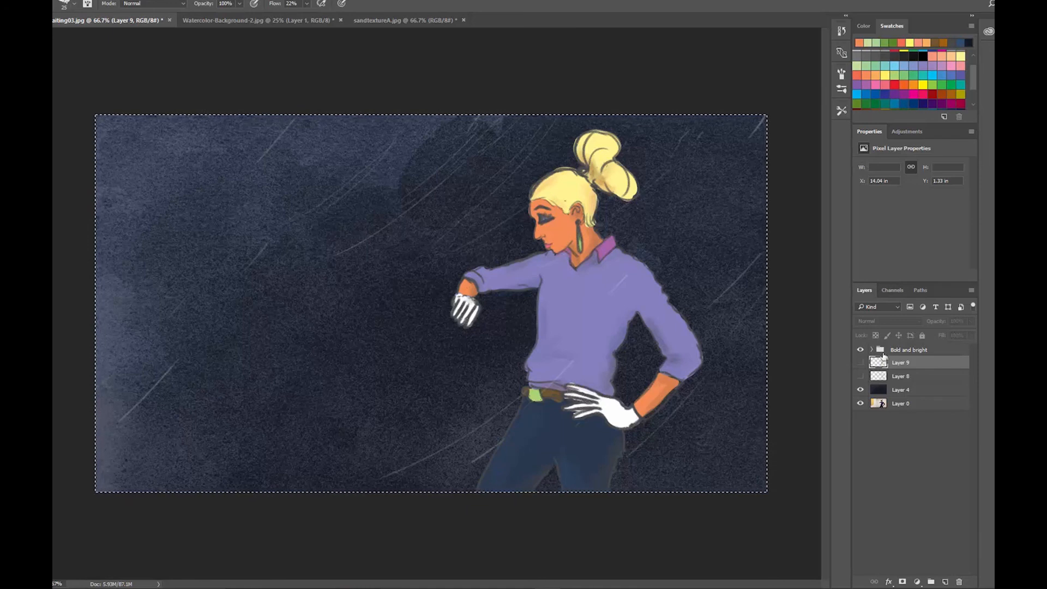
Step: Expand Bold and bright, add a new layer, and paint the woman's hair blue
left_click(873, 349)
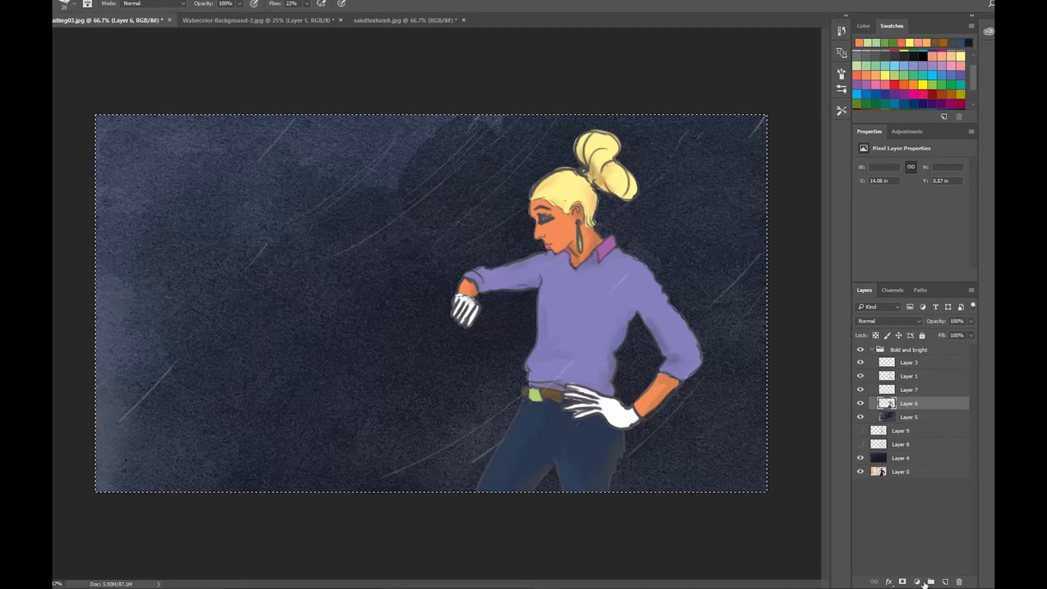
left_click(930, 582)
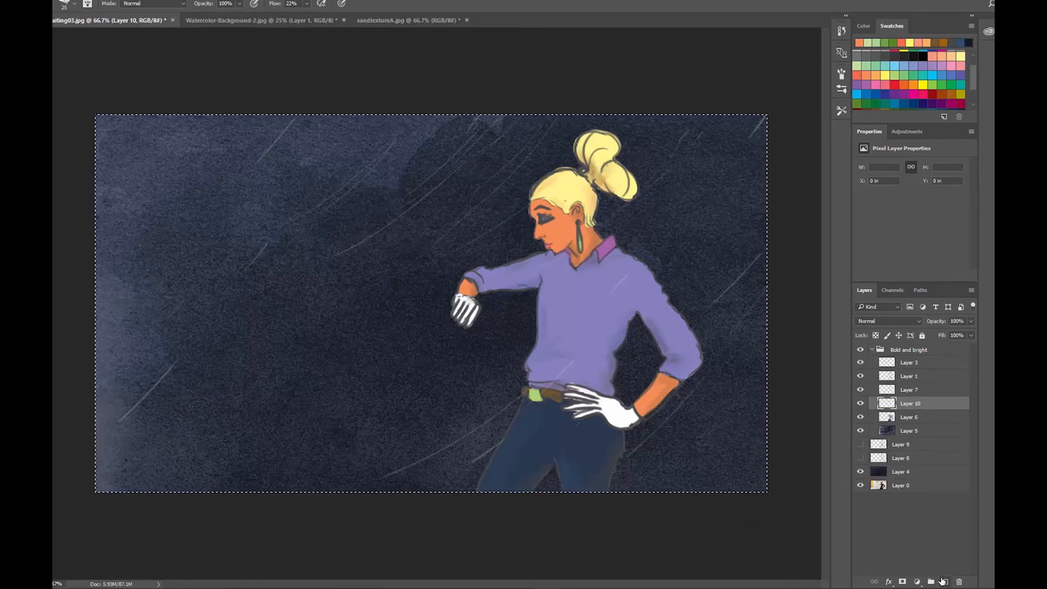
mouse_move(890, 65)
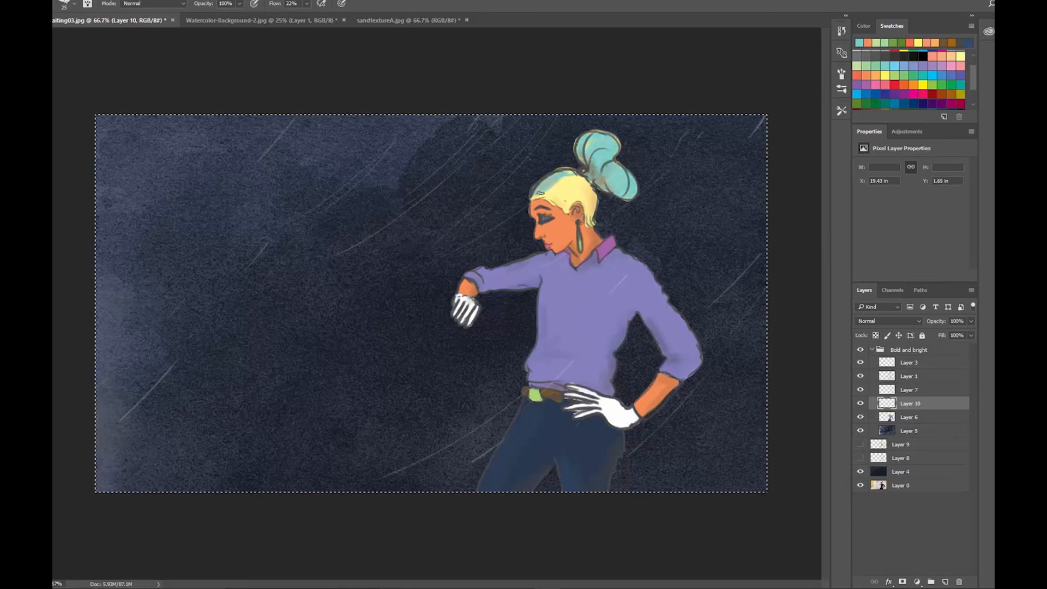
left_click_drag(541, 194, 588, 213)
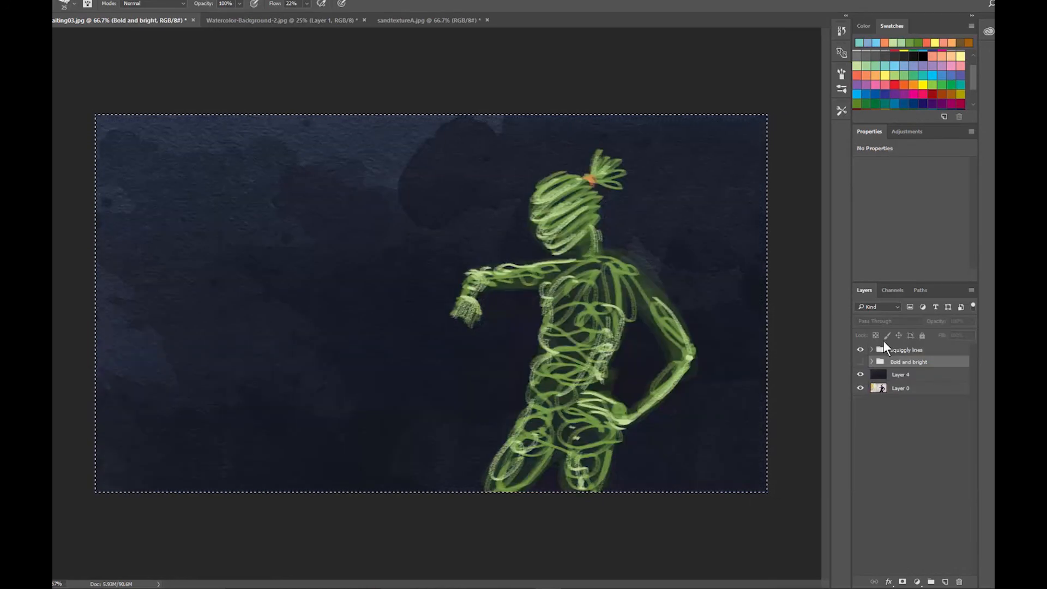
Step: Hide the squiggly lines and Bold and bright groups, leaving the reference photo
left_click(861, 349)
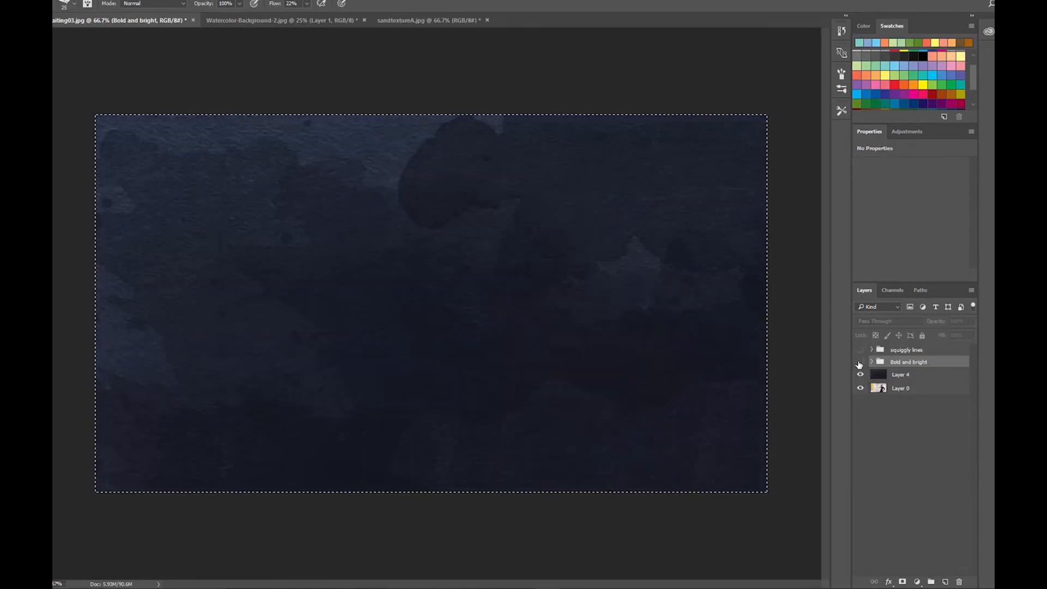
left_click(859, 361)
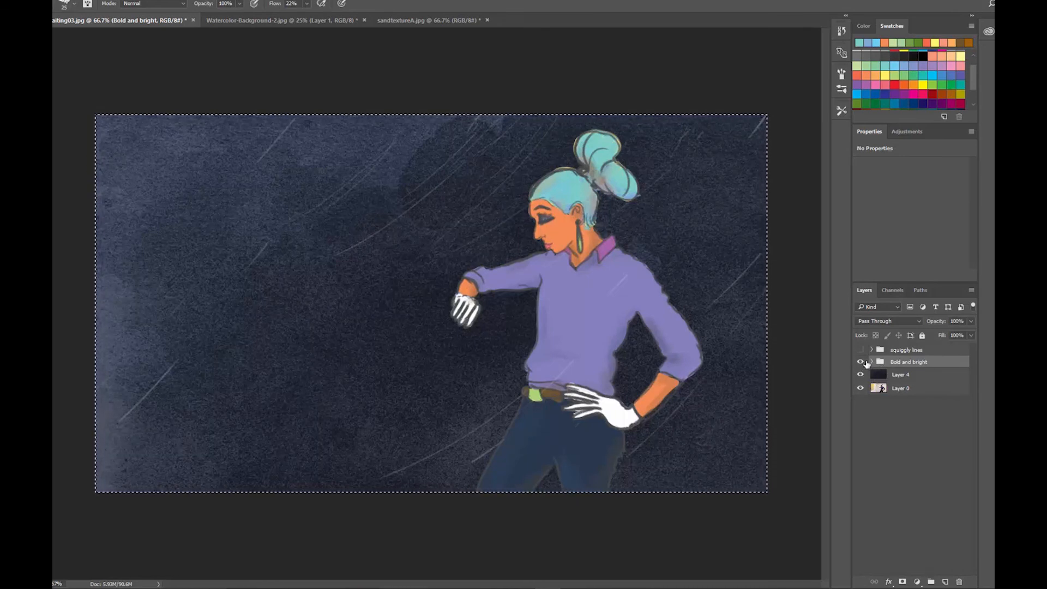
left_click(860, 361)
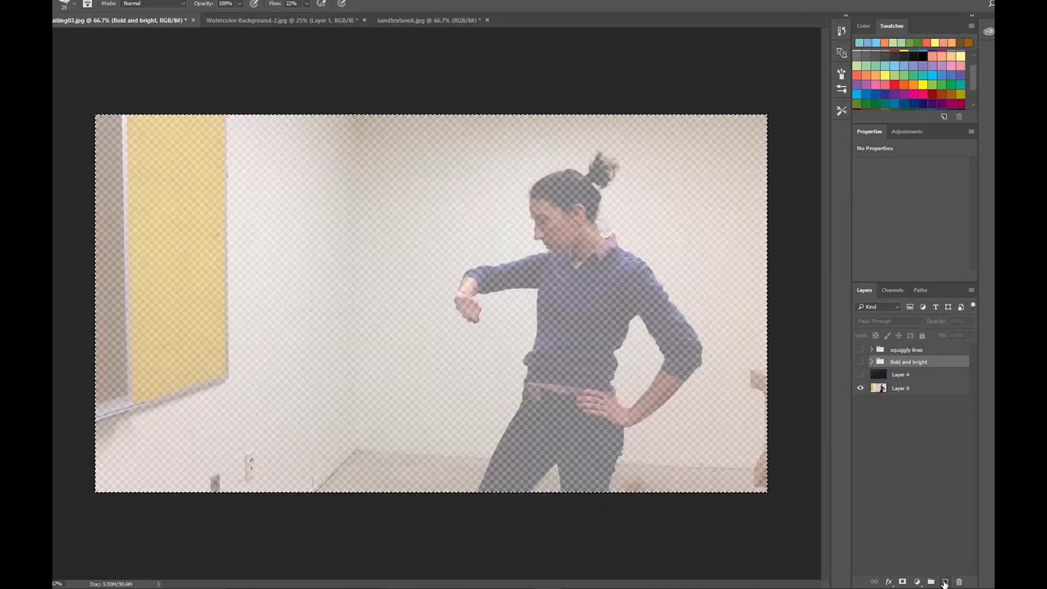
Step: Paint the red-orange circle figure on new Layer 11 beside the bus stop
left_click(943, 581)
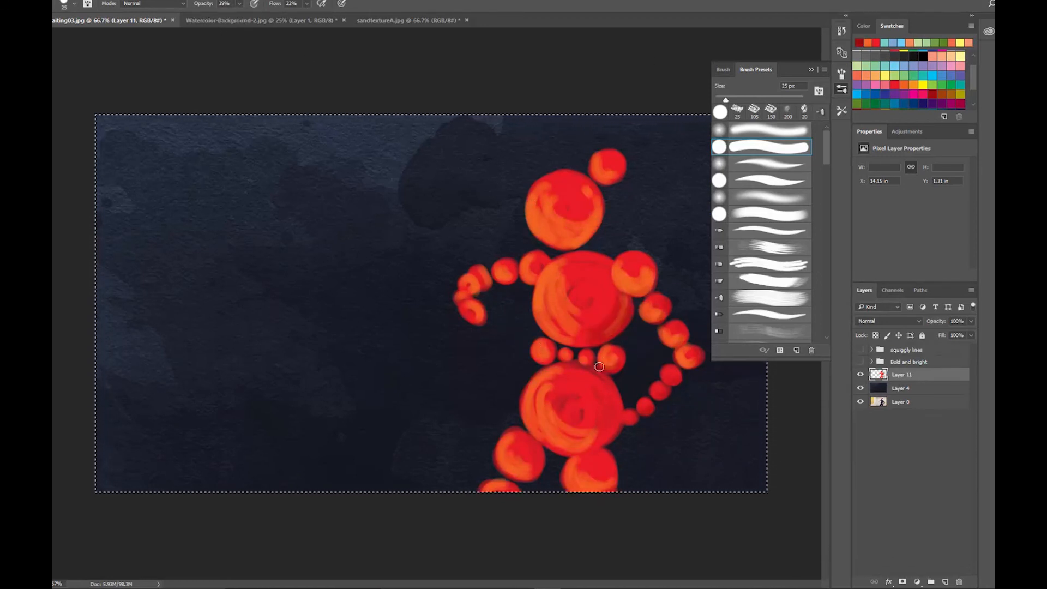
left_click_drag(599, 366, 520, 452)
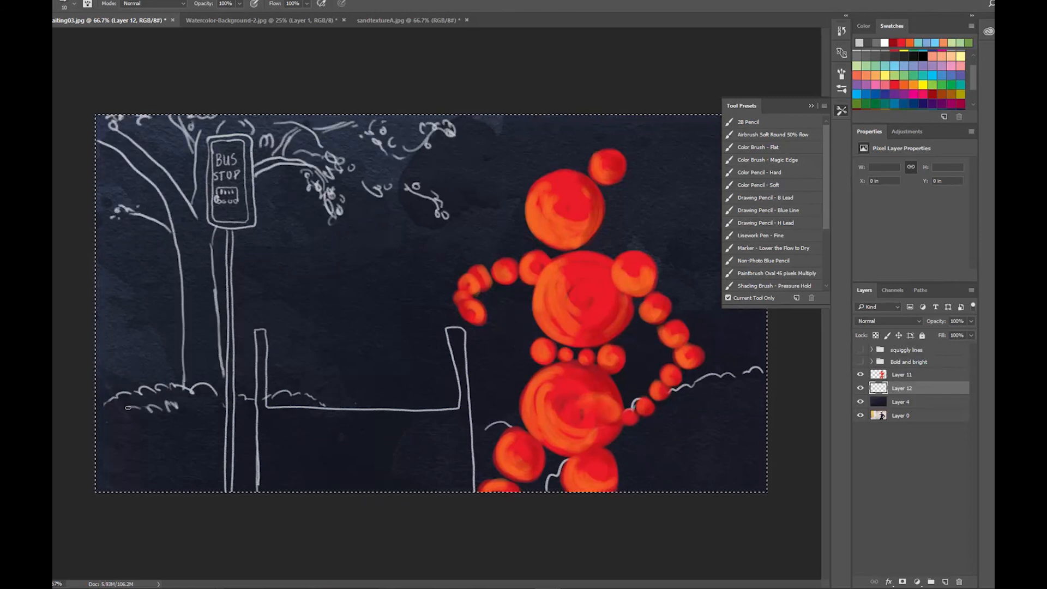
Step: Paint a green triangle figure with short legs seated on the bus stop fence
left_click_drag(340, 314, 394, 400)
type("Circles and triangles")
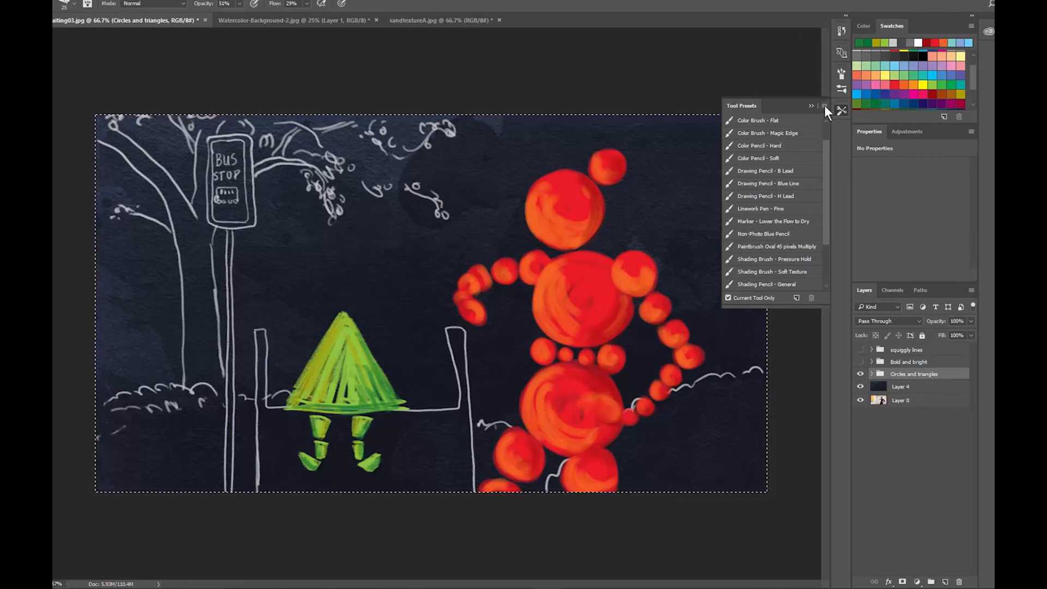
Step: Show the Brush Presets panel and scroll through the textured brush tips
left_click(811, 105)
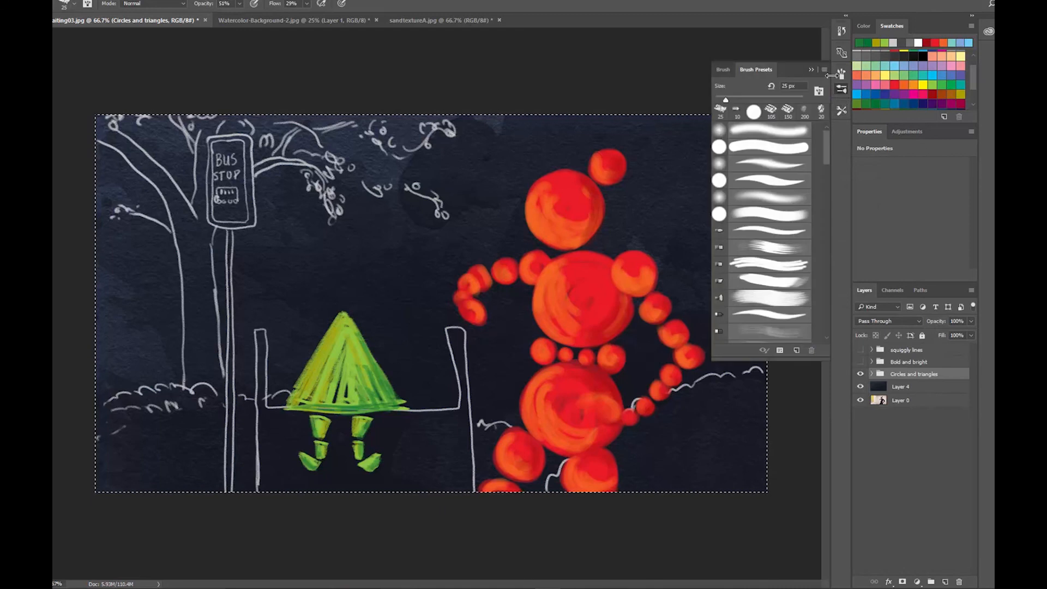
left_click(812, 69)
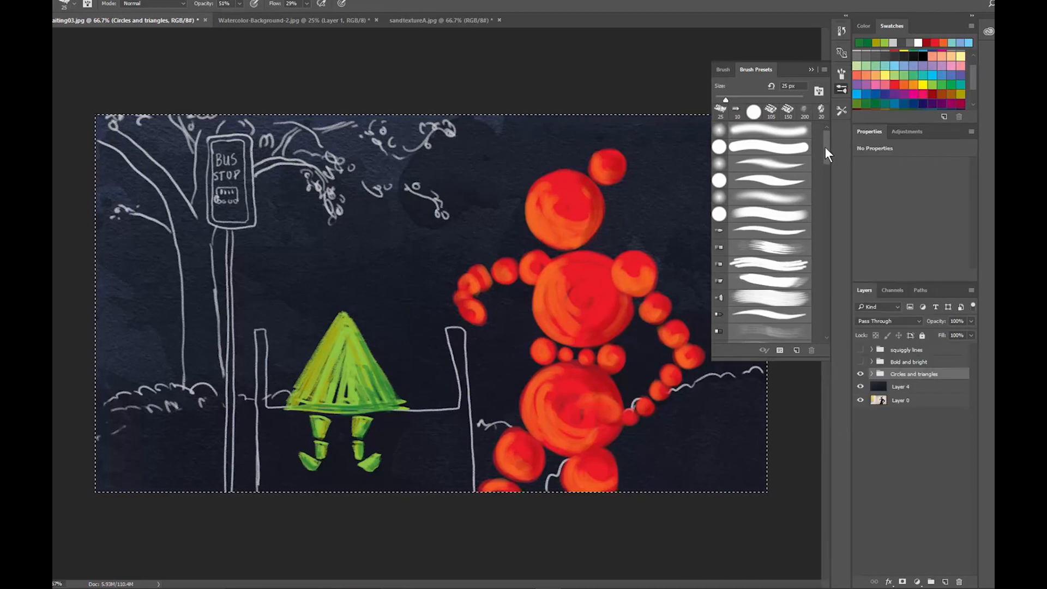
scroll("down", 3)
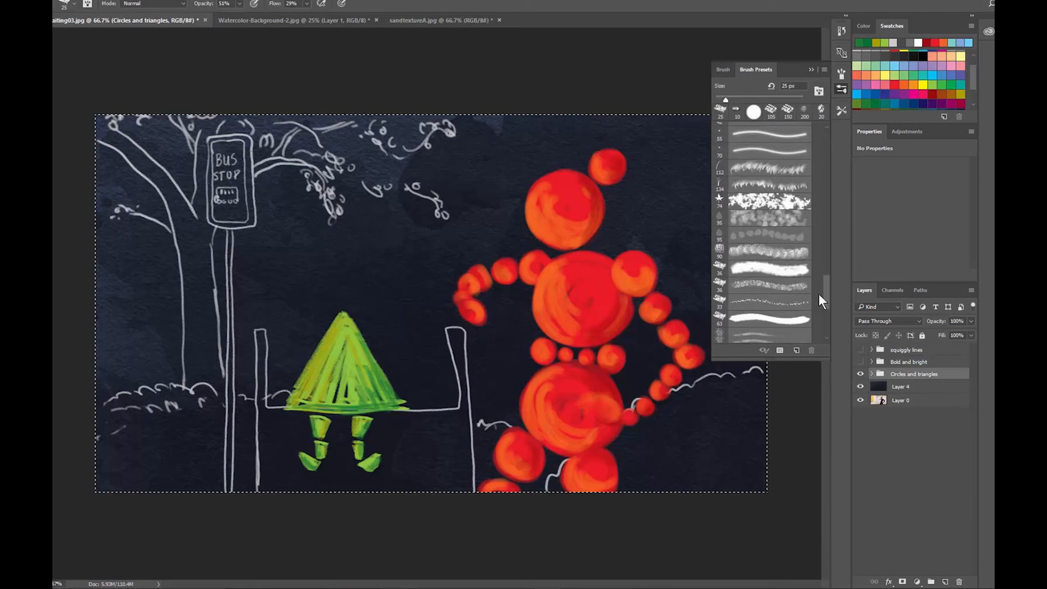